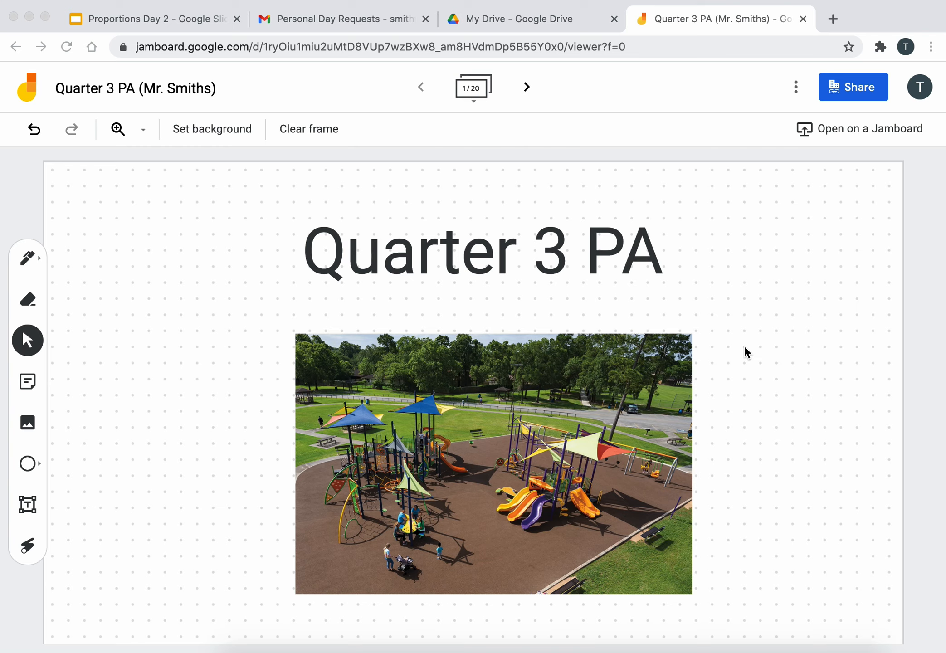
{"action": "mouse_move", "coordinate": [526, 95]}
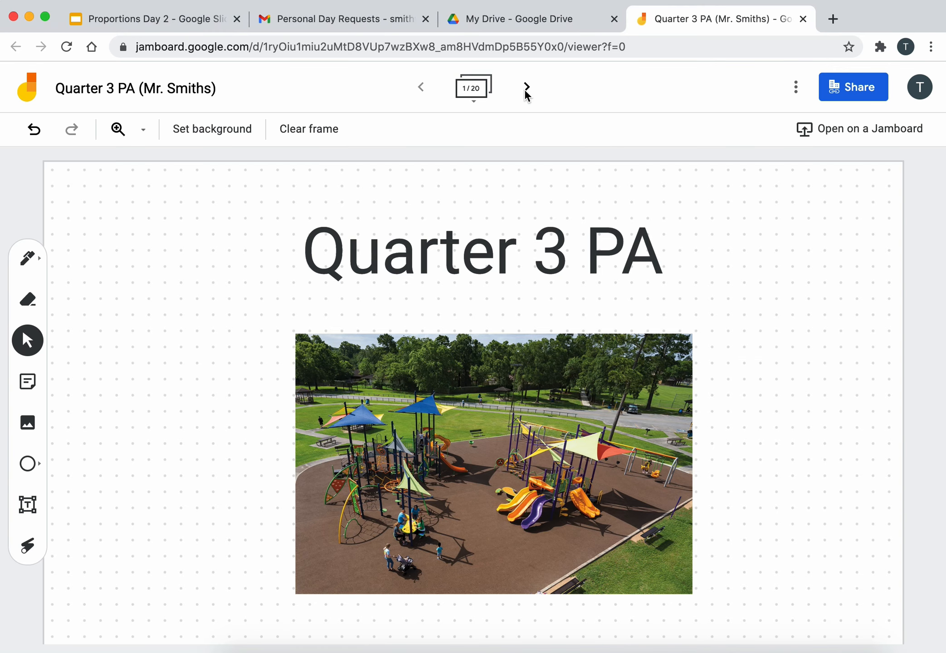
Step: Advance from frame 1 through the jam to frame 5, Cost of laying grass
{"action": "left_click", "coordinate": [525, 87]}
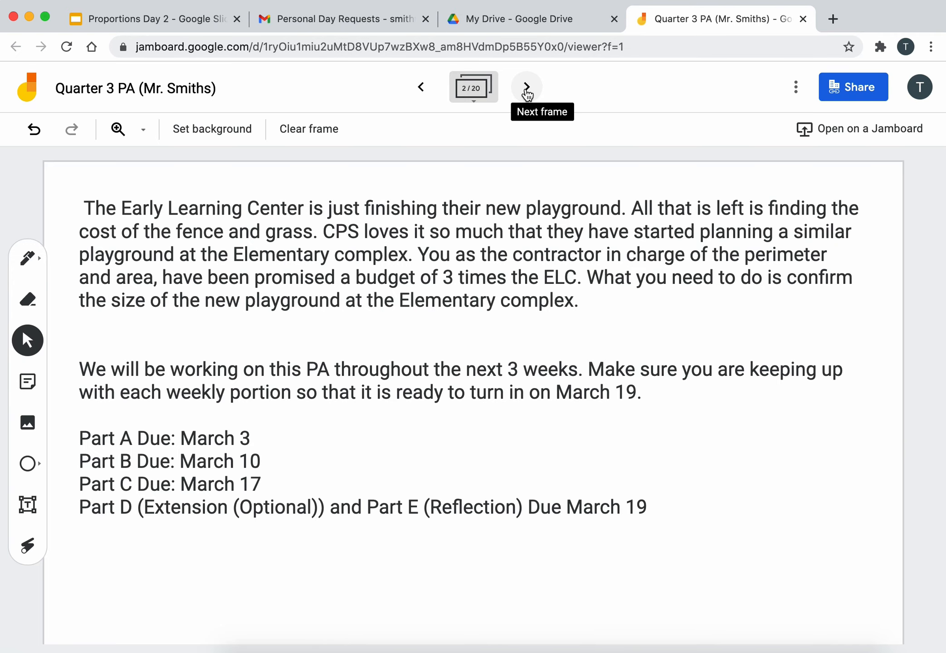
{"action": "left_click", "coordinate": [526, 87]}
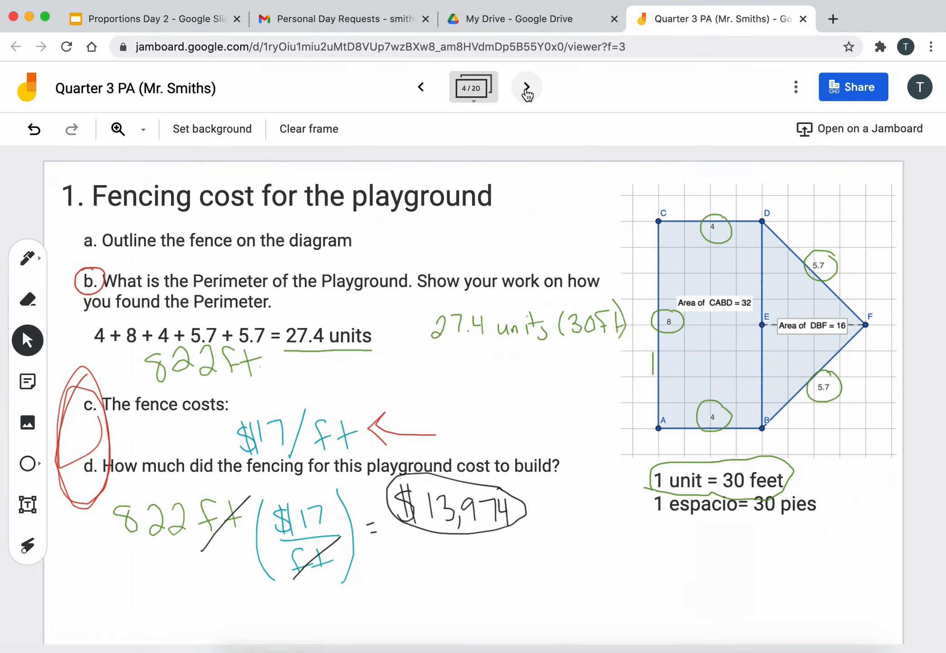
{"action": "mouse_move", "coordinate": [526, 90]}
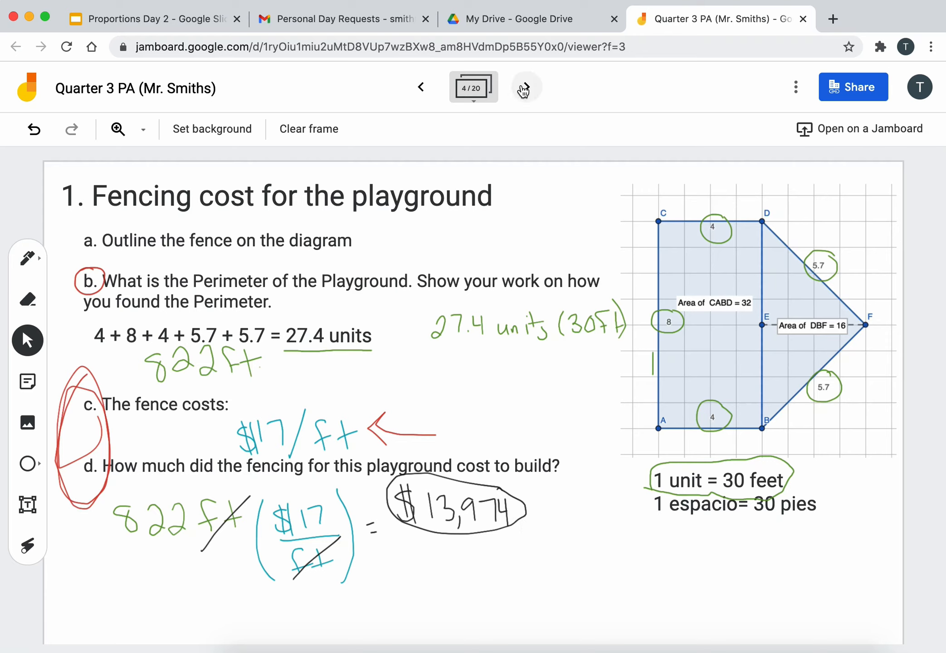
{"action": "mouse_move", "coordinate": [526, 86]}
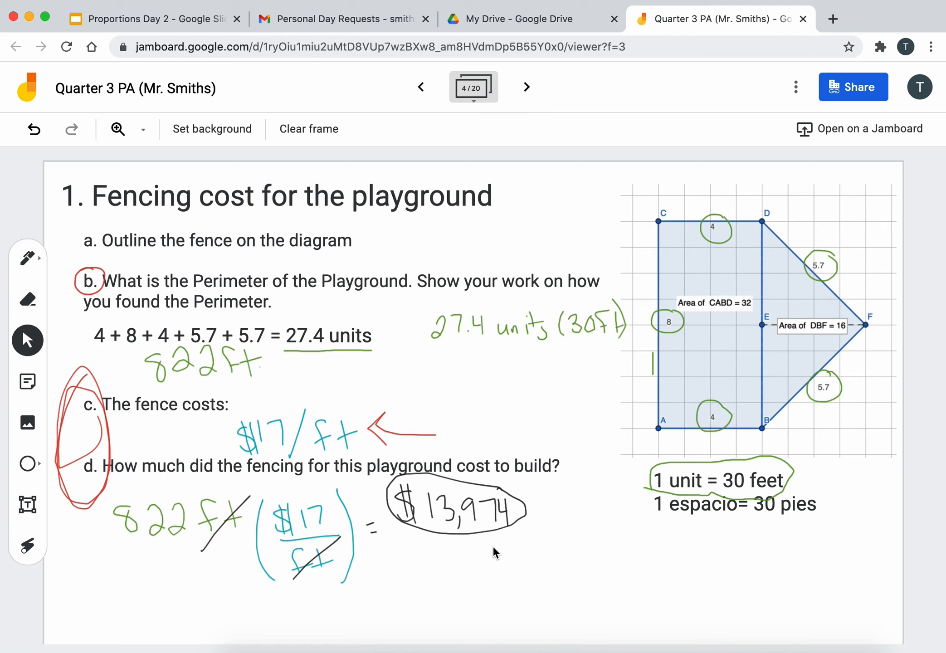
{"action": "mouse_move", "coordinate": [481, 547]}
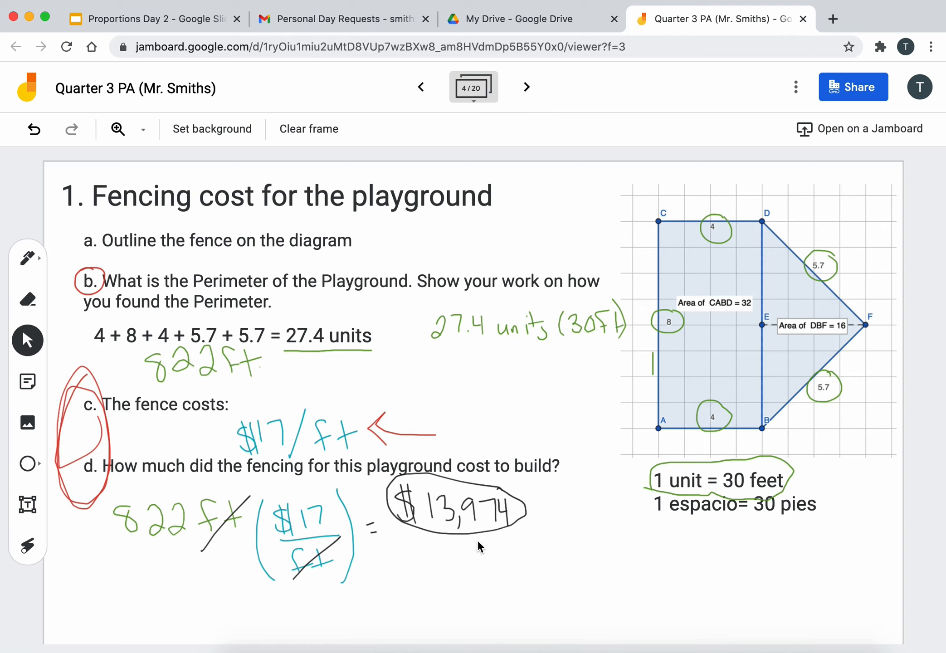
{"action": "mouse_move", "coordinate": [491, 520]}
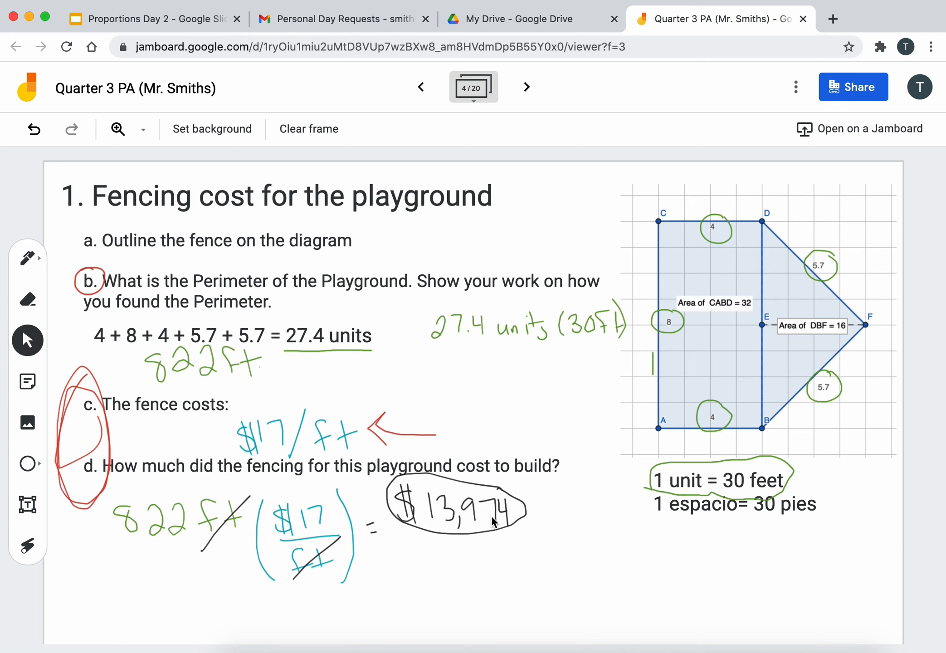
{"action": "left_click", "coordinate": [525, 87]}
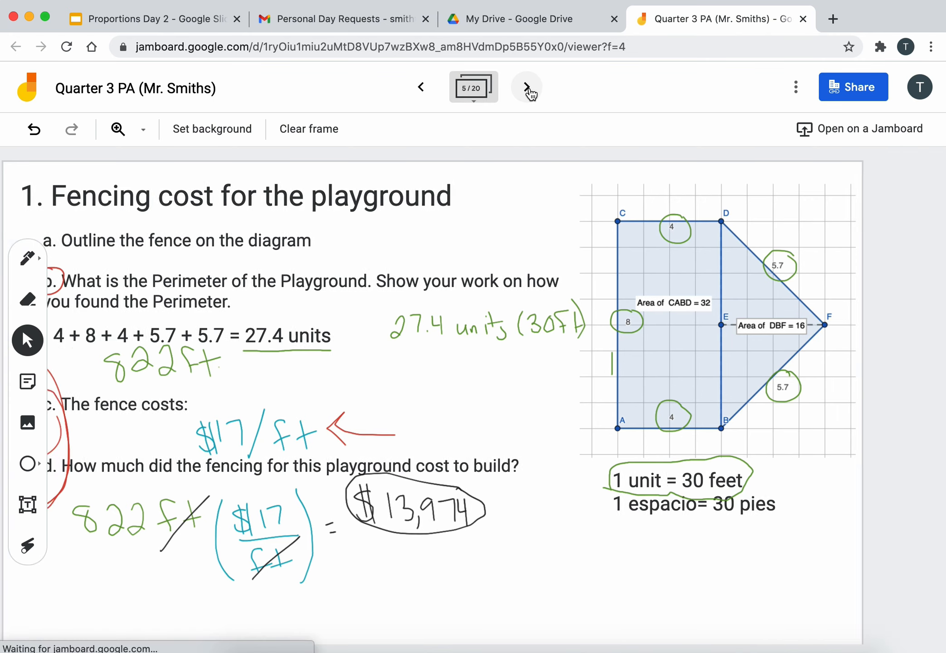
{"action": "left_click", "coordinate": [526, 87]}
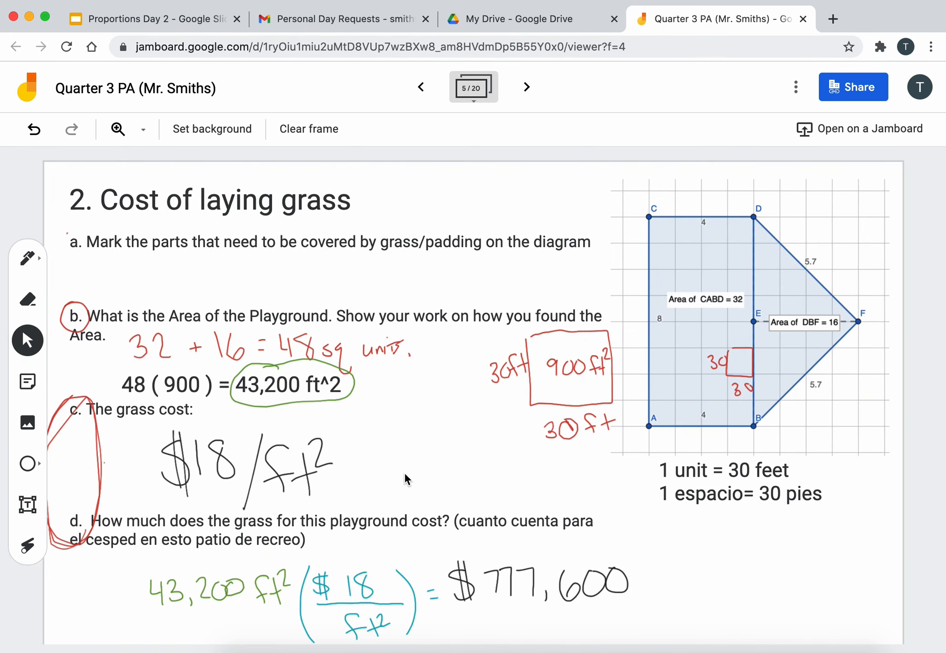
{"action": "mouse_move", "coordinate": [211, 496]}
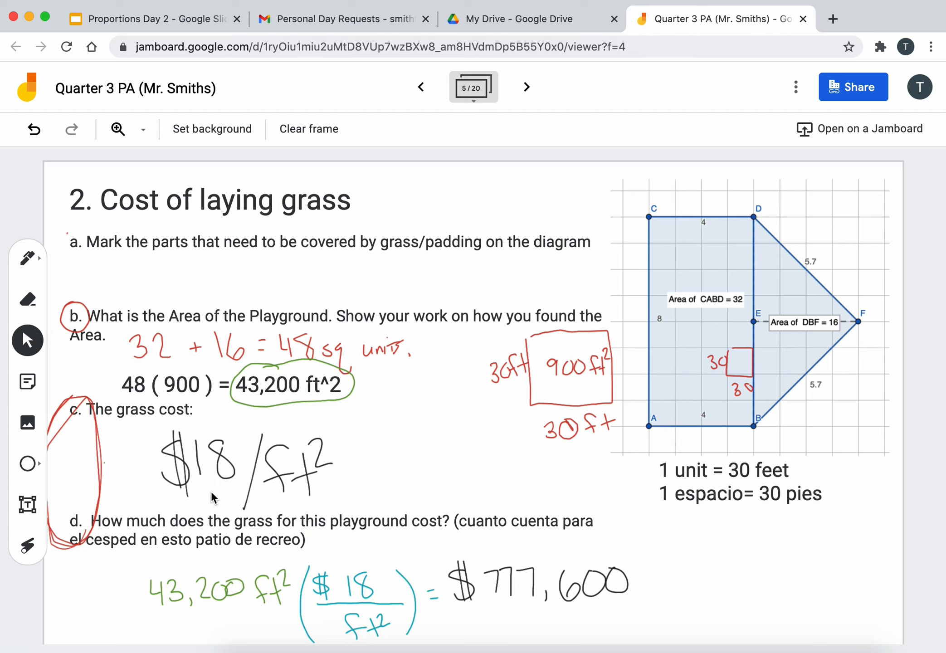
{"action": "mouse_move", "coordinate": [302, 500]}
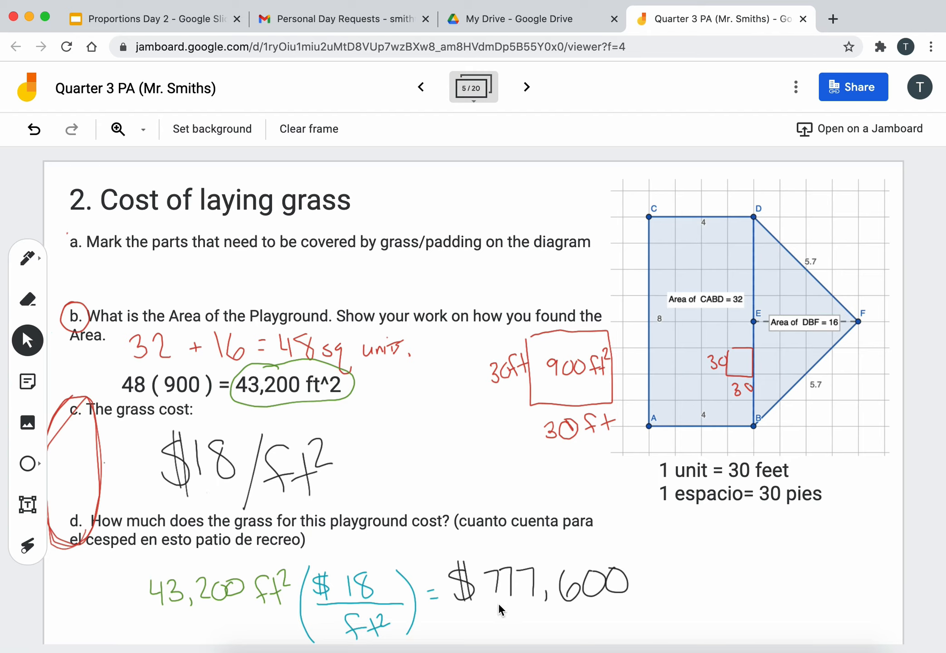
{"action": "mouse_move", "coordinate": [496, 608]}
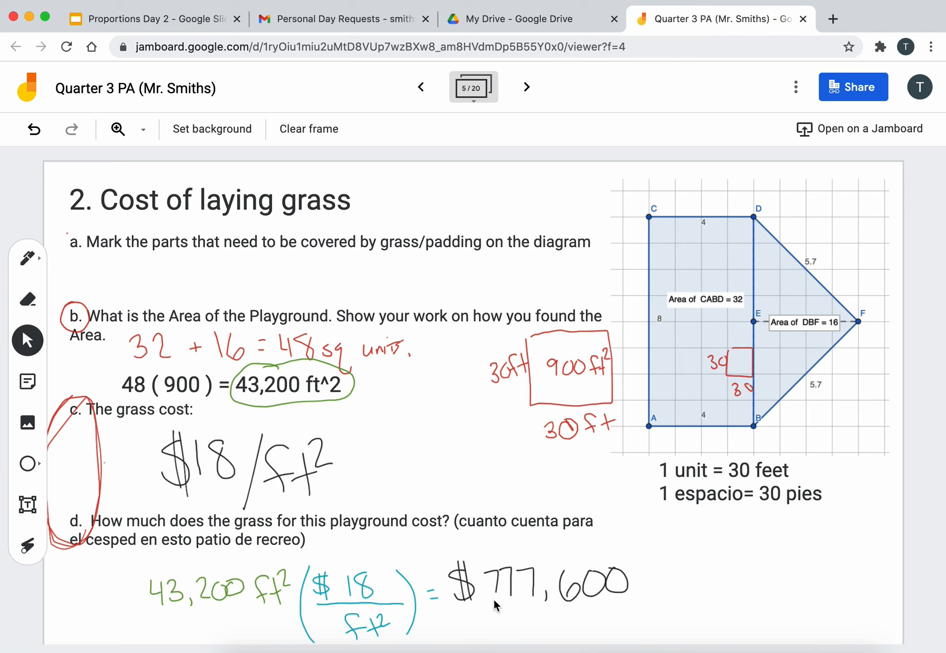
{"action": "mouse_move", "coordinate": [567, 613]}
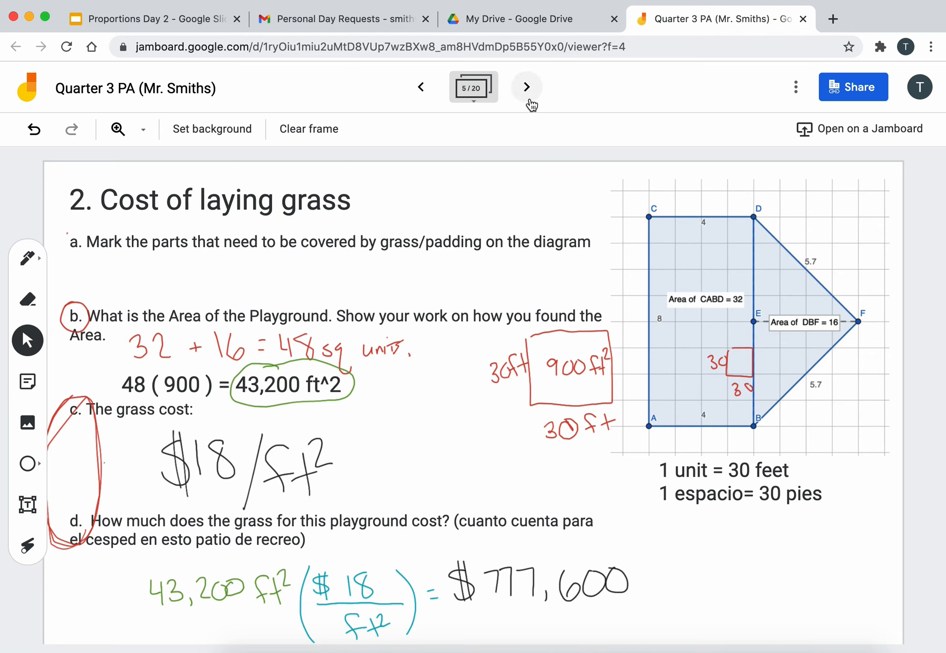
Step: Advance from the Budget frame to frame 7, the stop-and-continue-later frame
{"action": "left_click", "coordinate": [526, 87]}
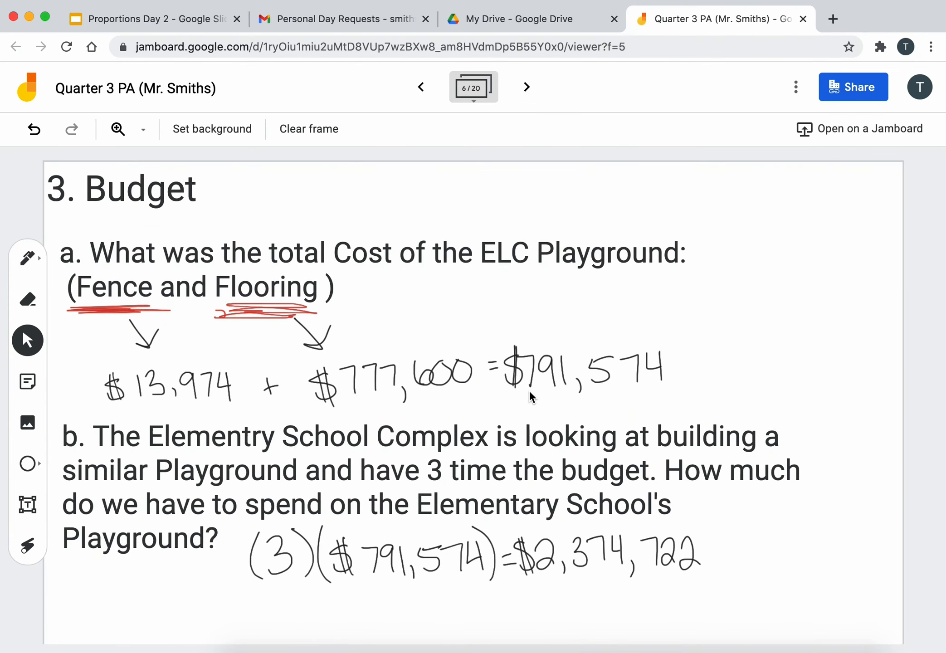
{"action": "mouse_move", "coordinate": [586, 397]}
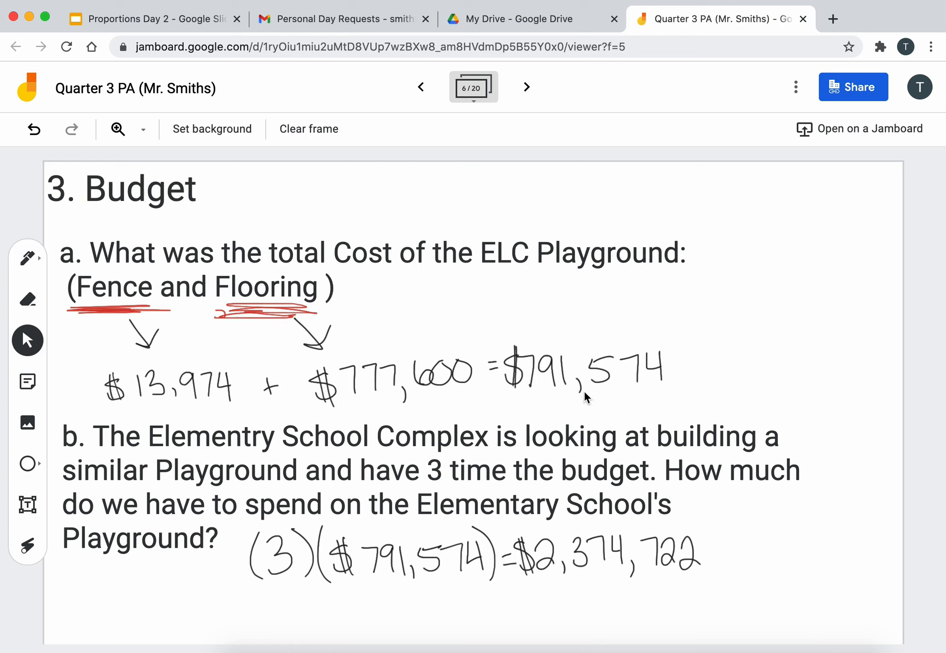
{"action": "mouse_move", "coordinate": [657, 392]}
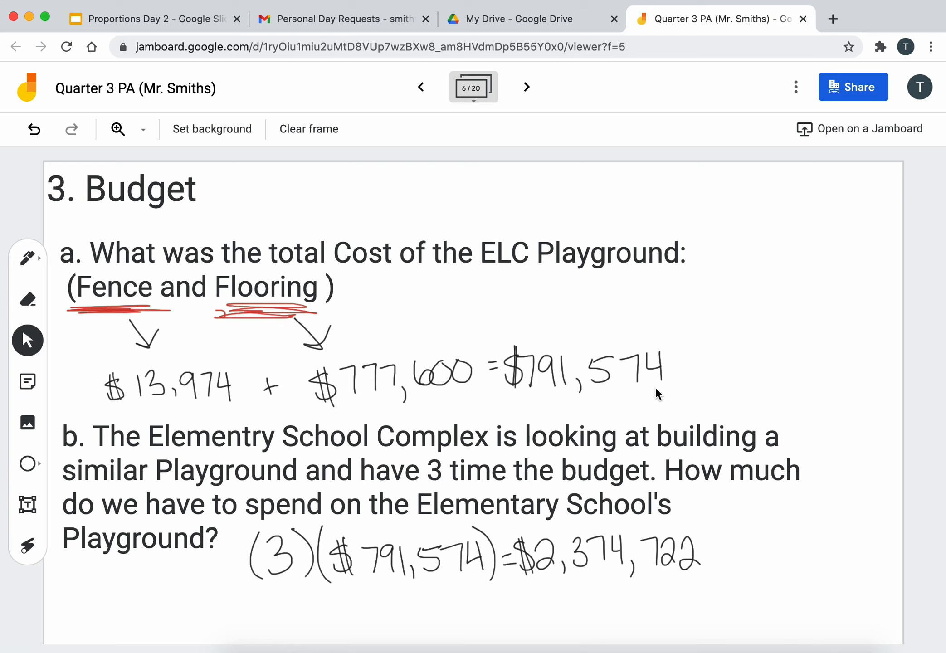
{"action": "mouse_move", "coordinate": [356, 469]}
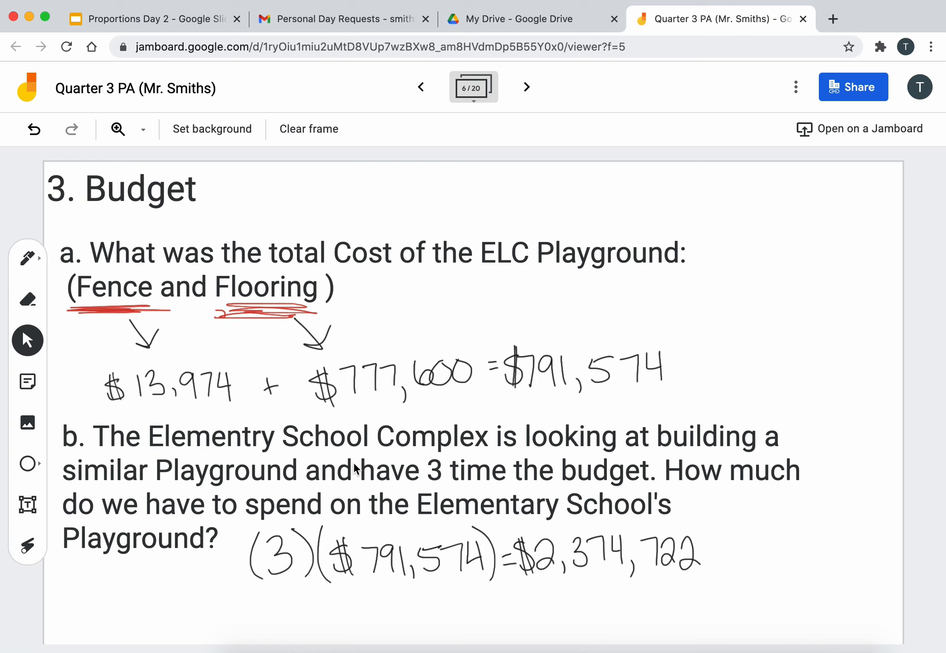
{"action": "mouse_move", "coordinate": [774, 524]}
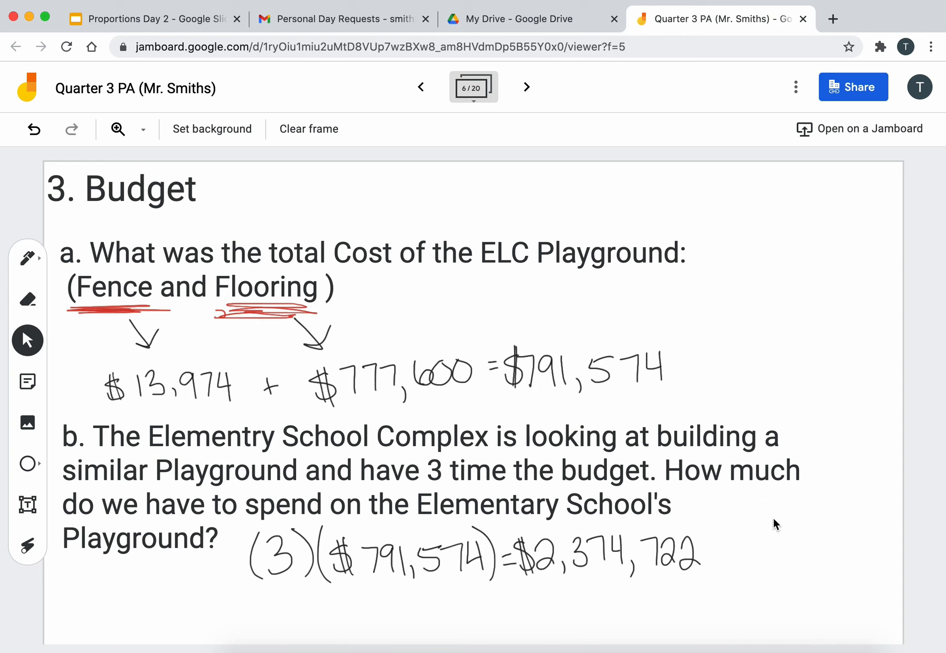
{"action": "mouse_move", "coordinate": [736, 519]}
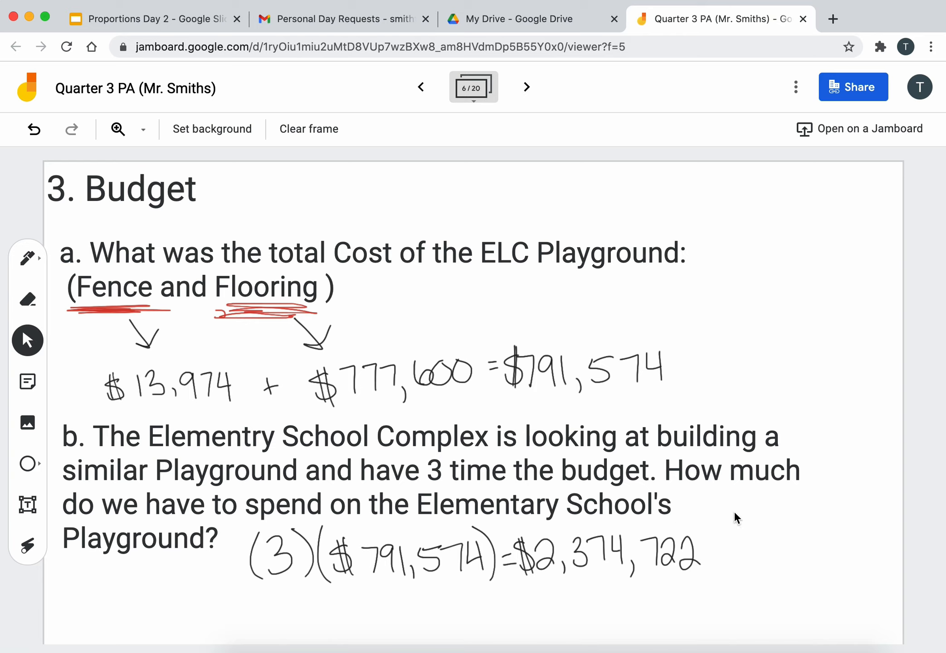
{"action": "mouse_move", "coordinate": [220, 573]}
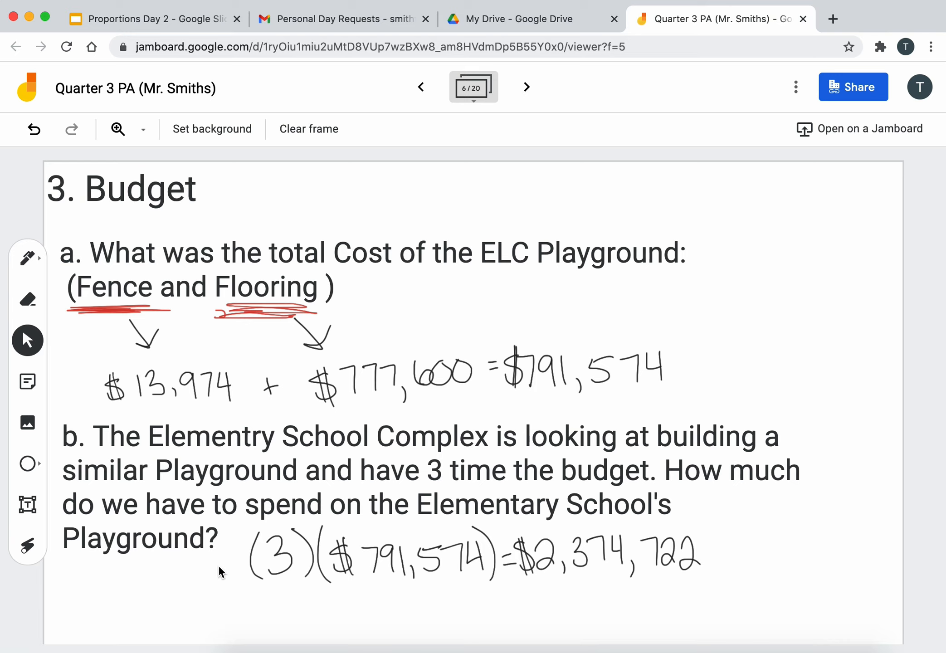
{"action": "mouse_move", "coordinate": [220, 598]}
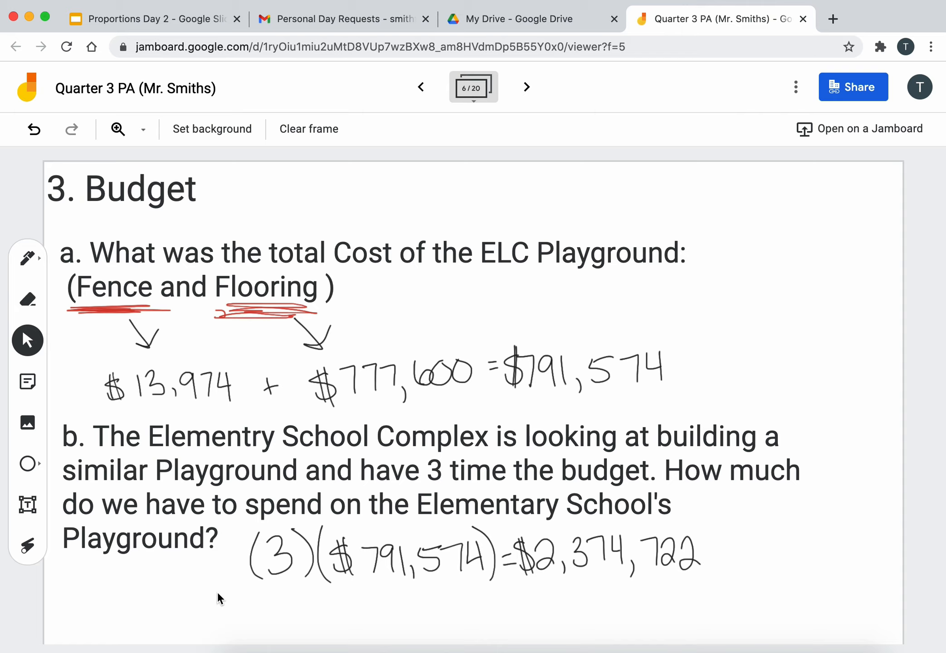
{"action": "mouse_move", "coordinate": [505, 273]}
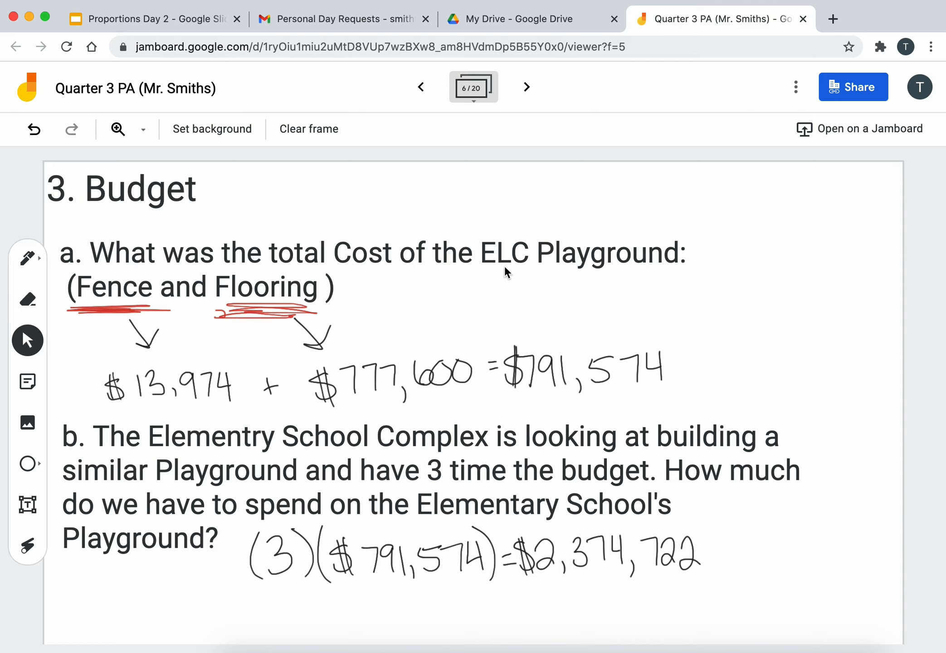
{"action": "mouse_move", "coordinate": [382, 586]}
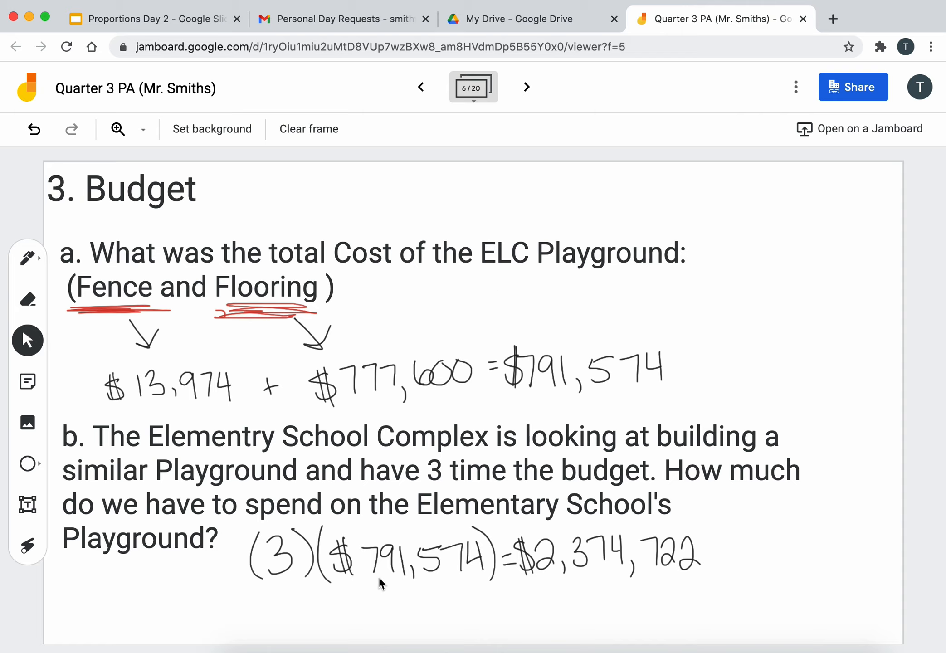
{"action": "mouse_move", "coordinate": [286, 576]}
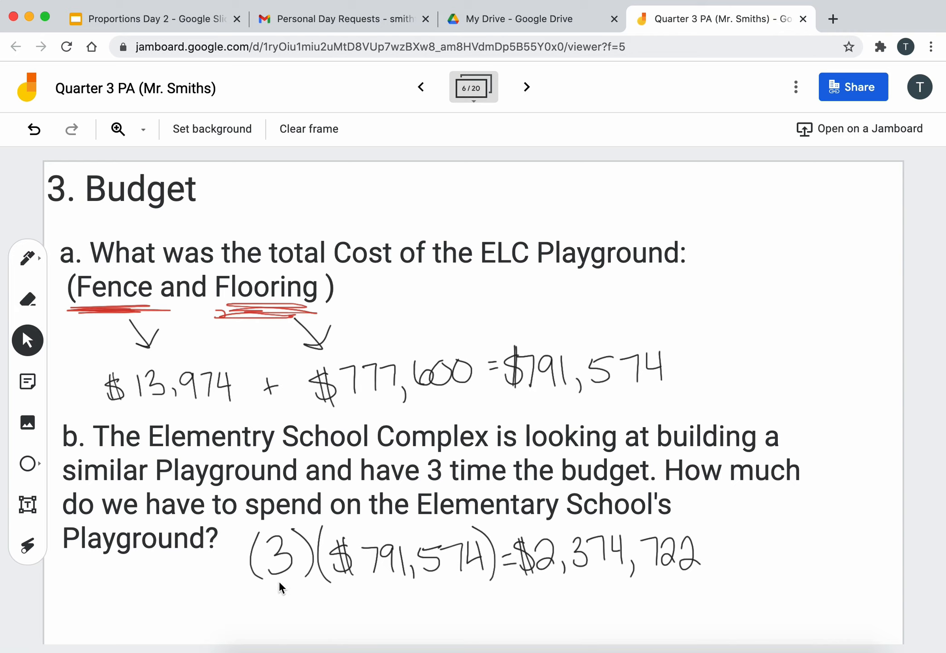
{"action": "mouse_move", "coordinate": [602, 579]}
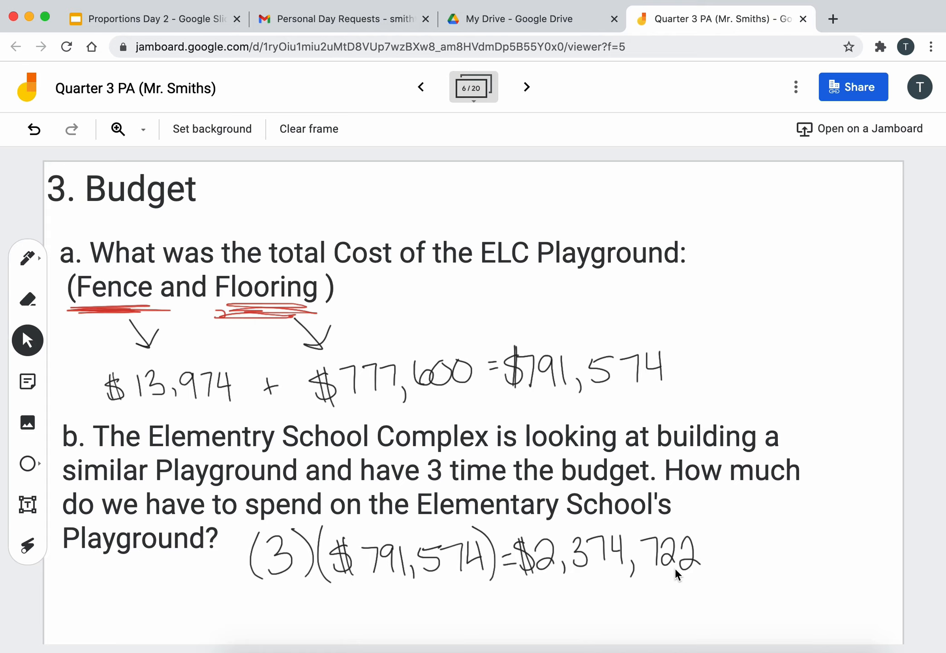
{"action": "left_click", "coordinate": [524, 87]}
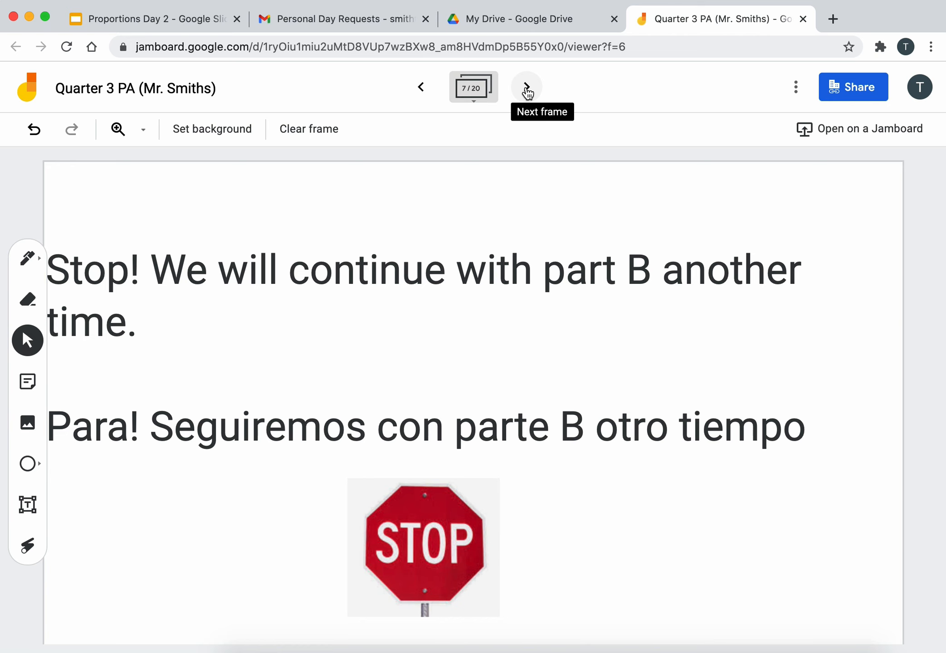
Step: Go to the Part B frame and enter 2,374,722 after the dollar sign
{"action": "left_click", "coordinate": [525, 87]}
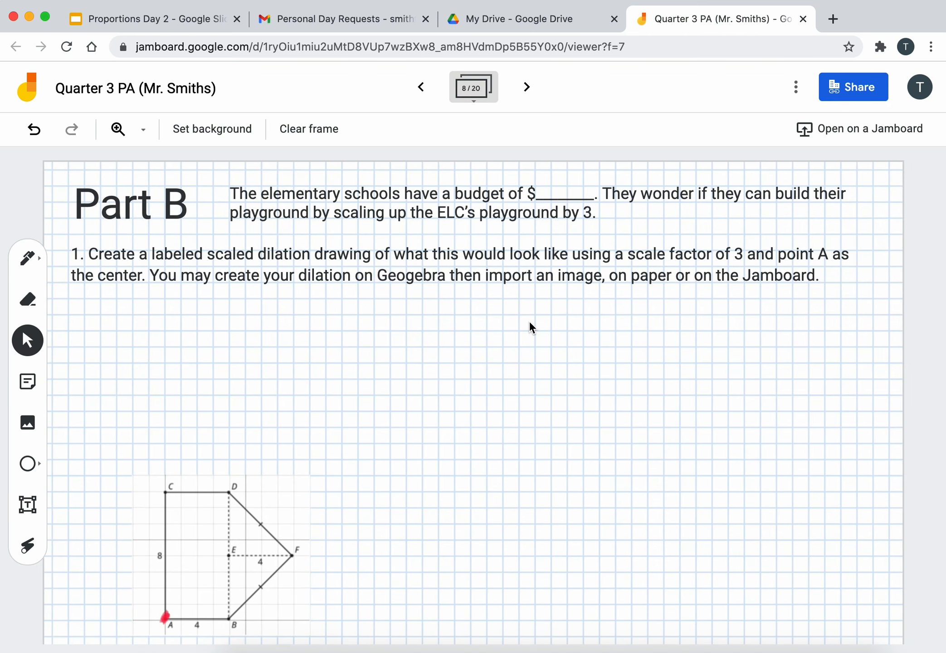
{"action": "mouse_move", "coordinate": [387, 219]}
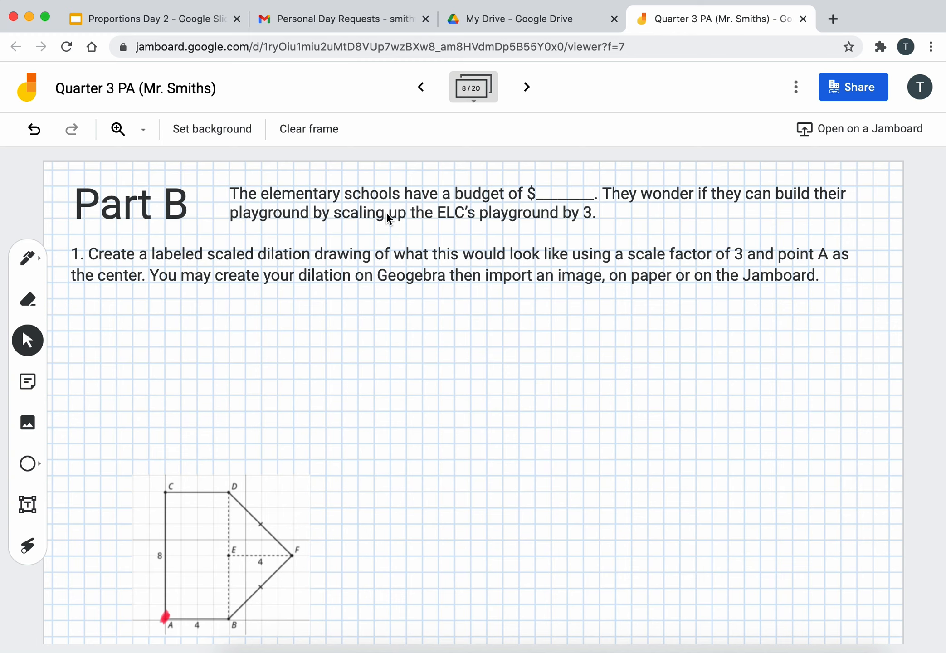
{"action": "mouse_move", "coordinate": [552, 208]}
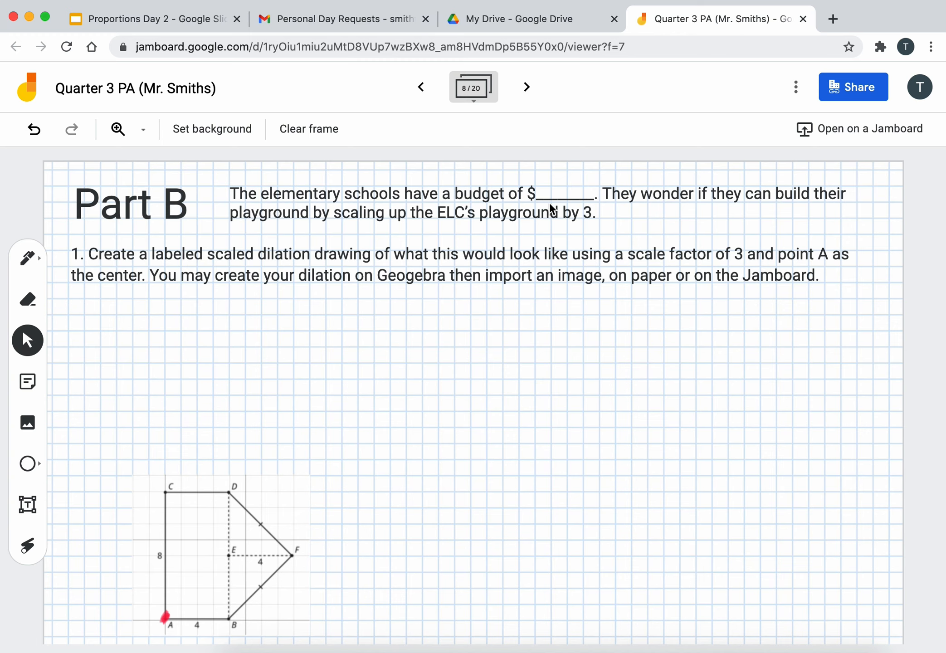
{"action": "type", "text": "2,374,722"}
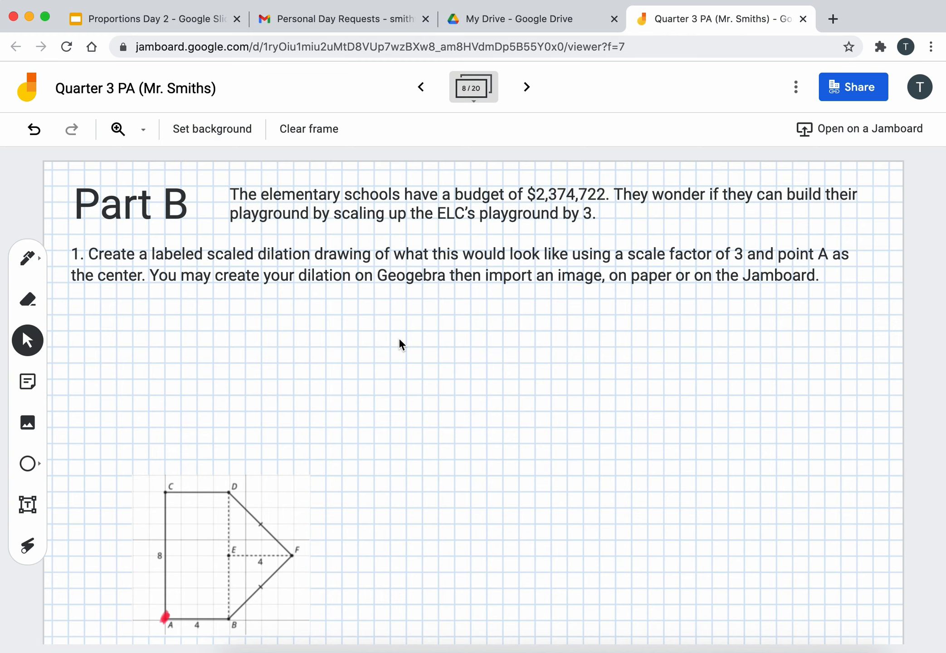
{"action": "mouse_move", "coordinate": [326, 229]}
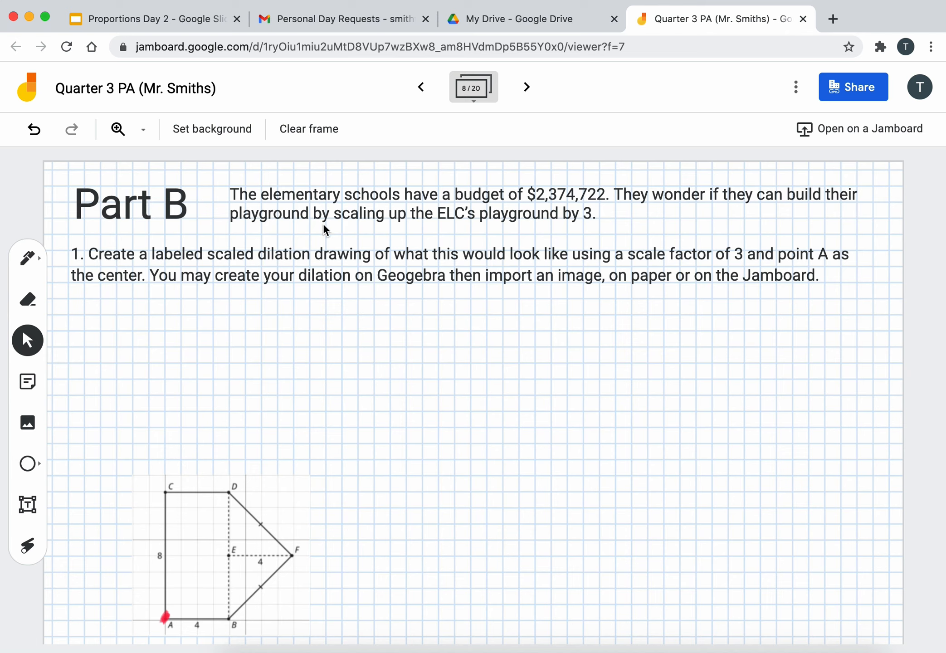
{"action": "mouse_move", "coordinate": [550, 204]}
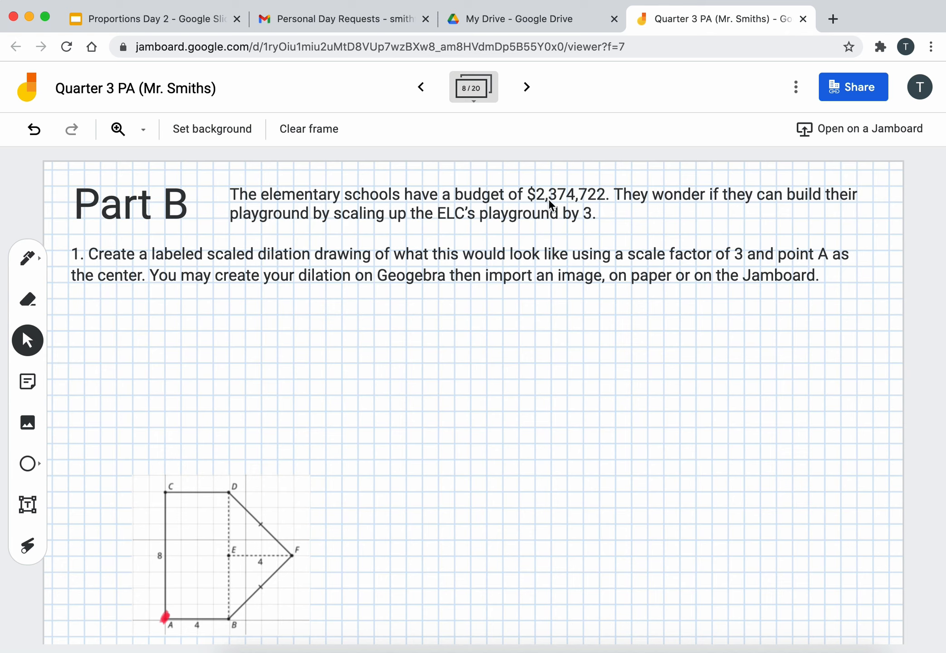
{"action": "mouse_move", "coordinate": [566, 210]}
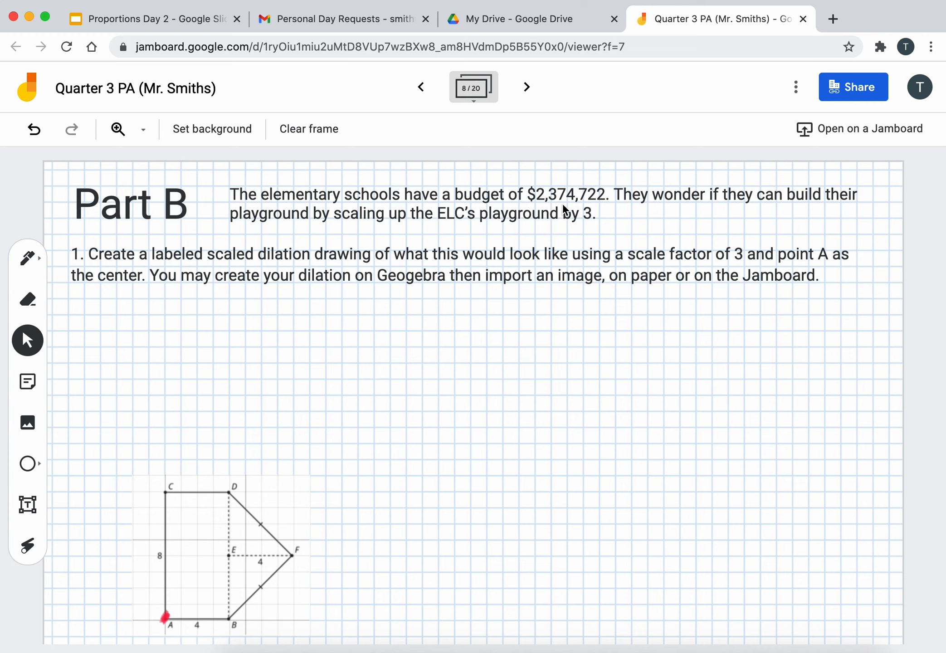
{"action": "mouse_move", "coordinate": [593, 215]}
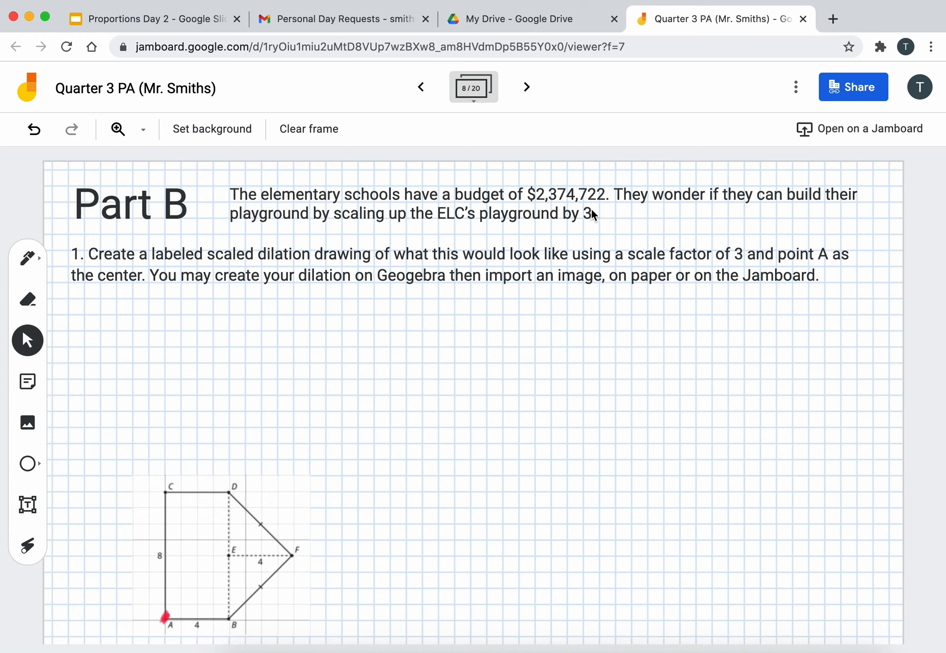
{"action": "mouse_move", "coordinate": [658, 219]}
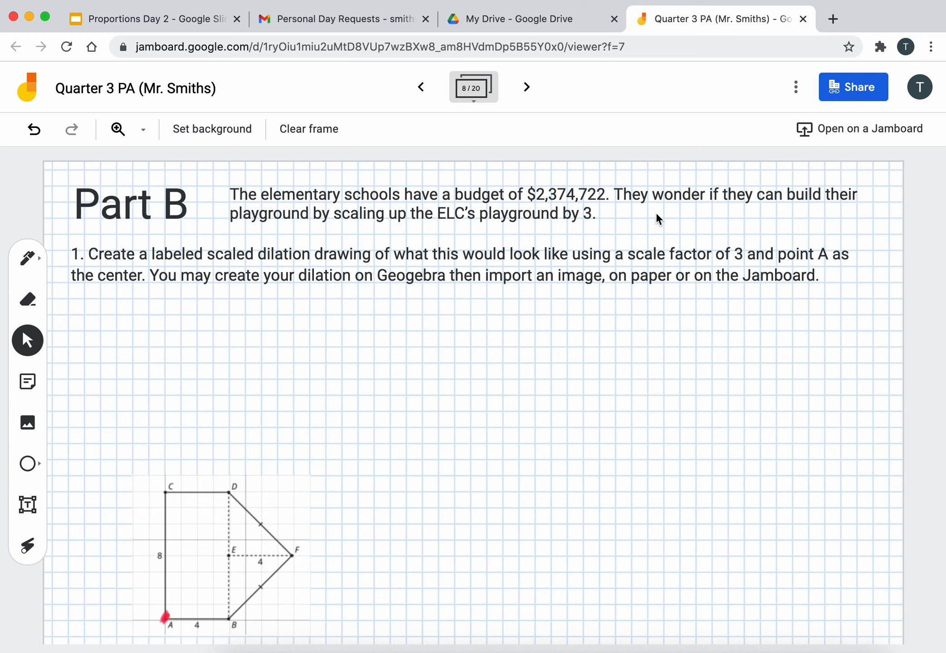
{"action": "mouse_move", "coordinate": [391, 243]}
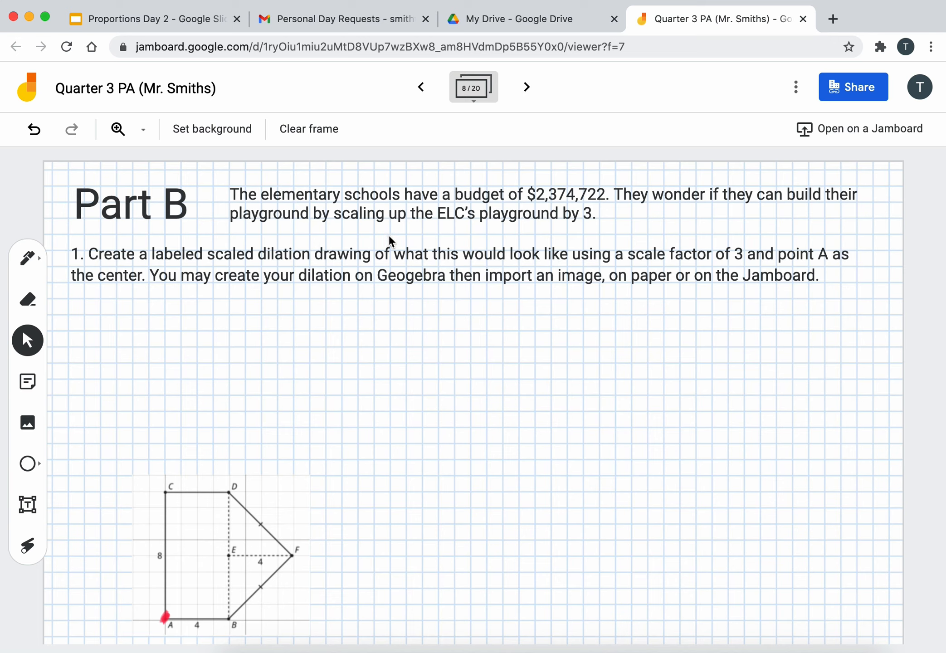
{"action": "mouse_move", "coordinate": [574, 232]}
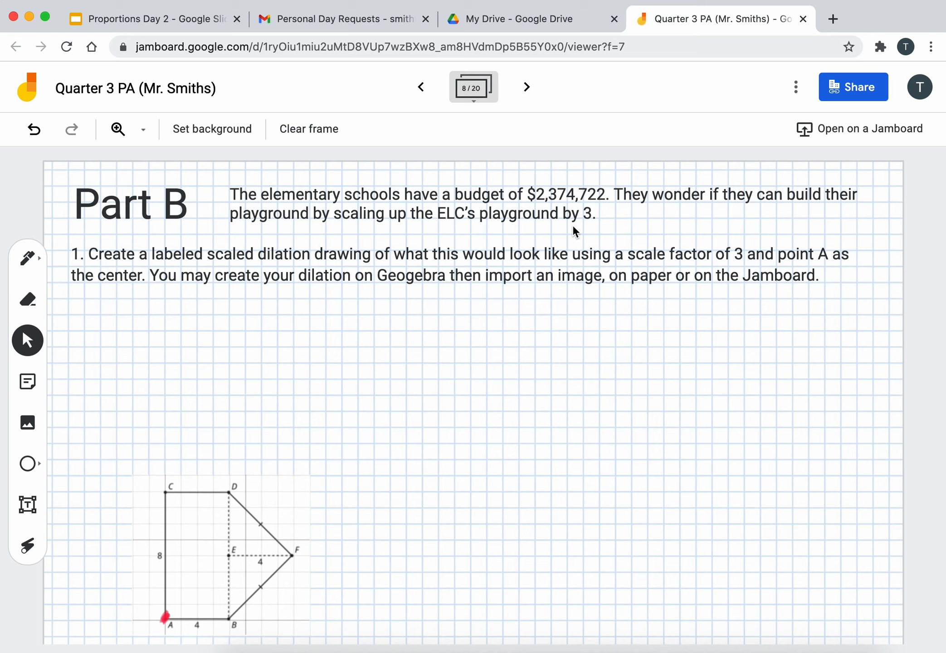
{"action": "mouse_move", "coordinate": [151, 317]}
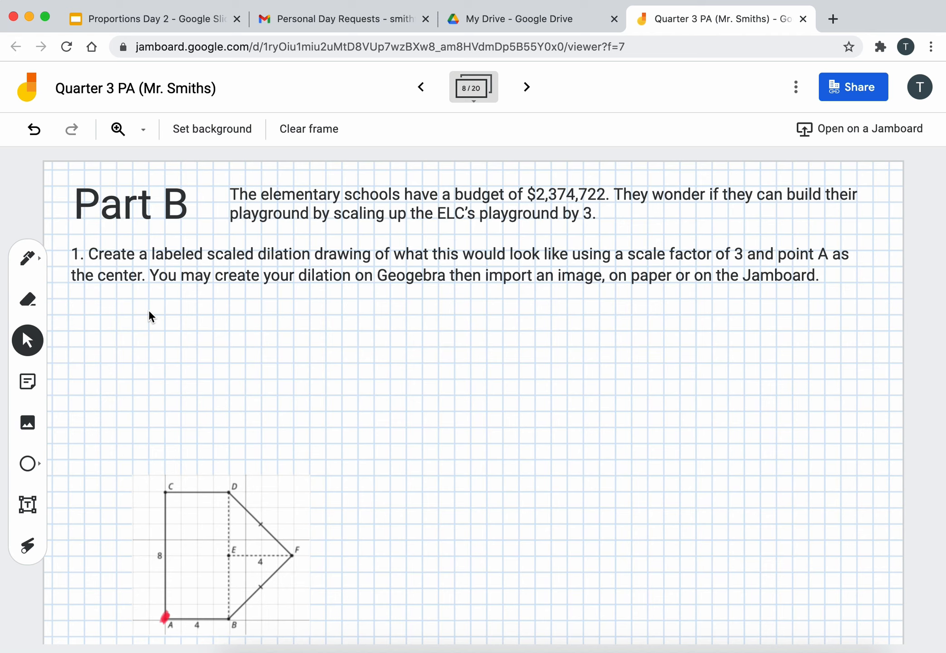
{"action": "mouse_move", "coordinate": [356, 271]}
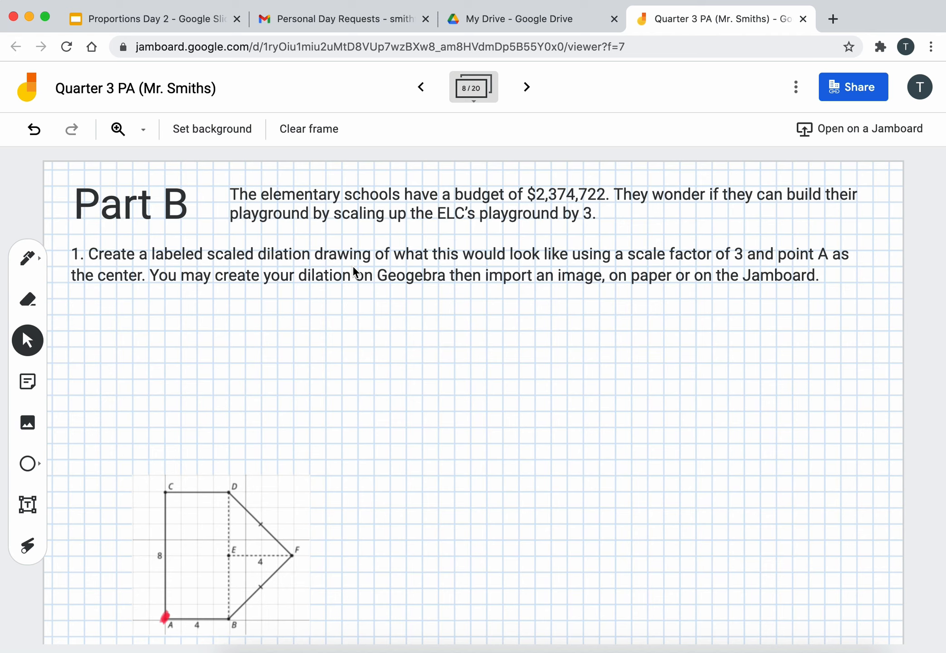
{"action": "mouse_move", "coordinate": [496, 278]}
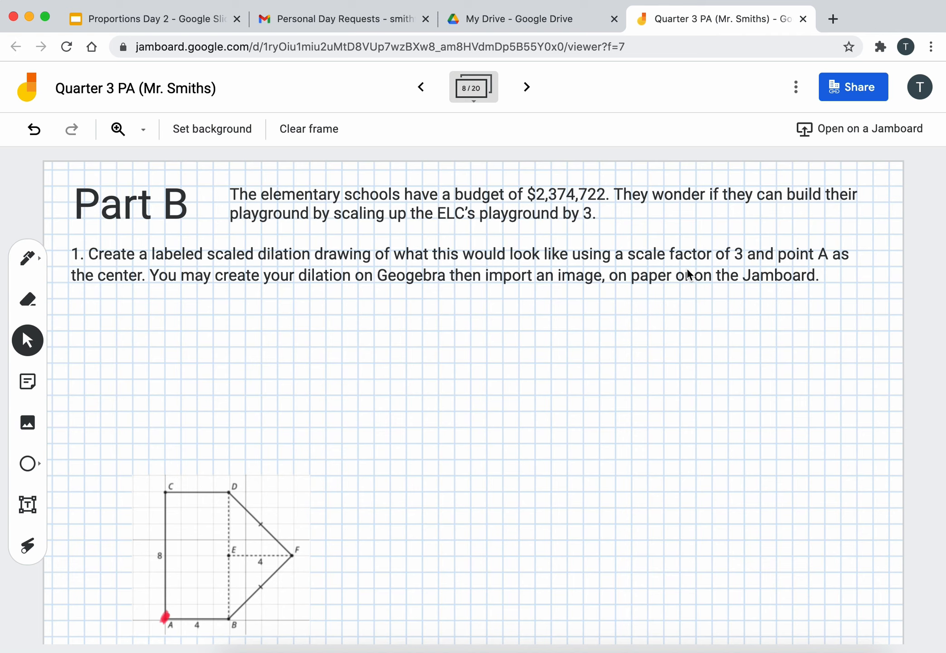
{"action": "mouse_move", "coordinate": [788, 272]}
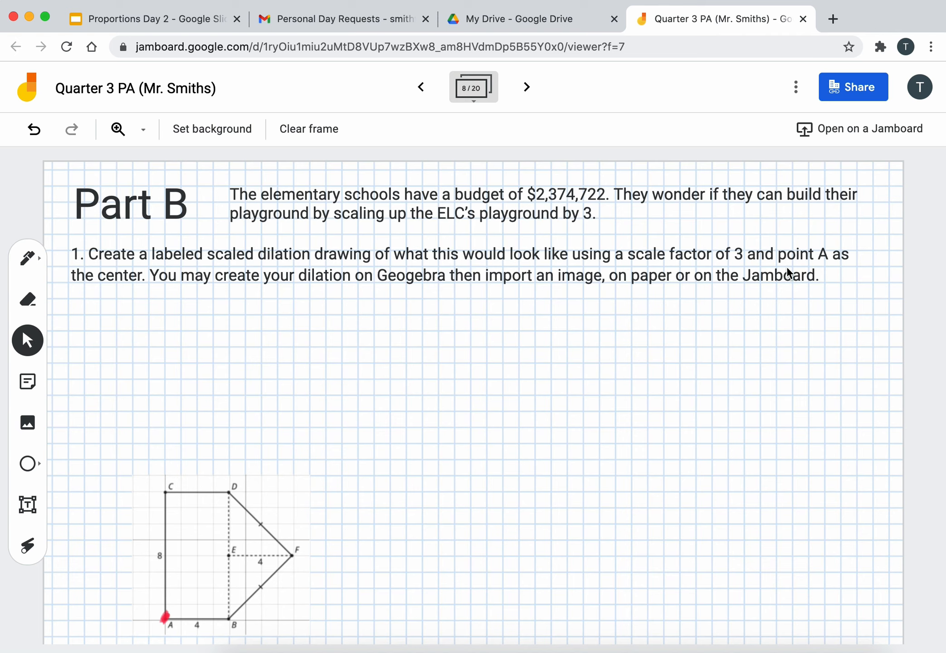
{"action": "mouse_move", "coordinate": [119, 314]}
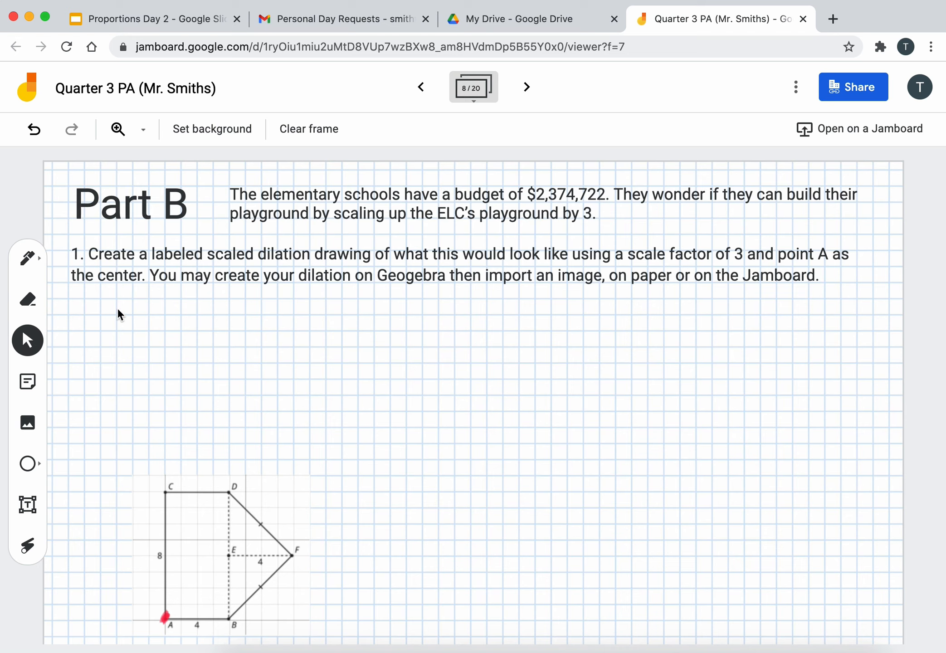
{"action": "mouse_move", "coordinate": [311, 303]}
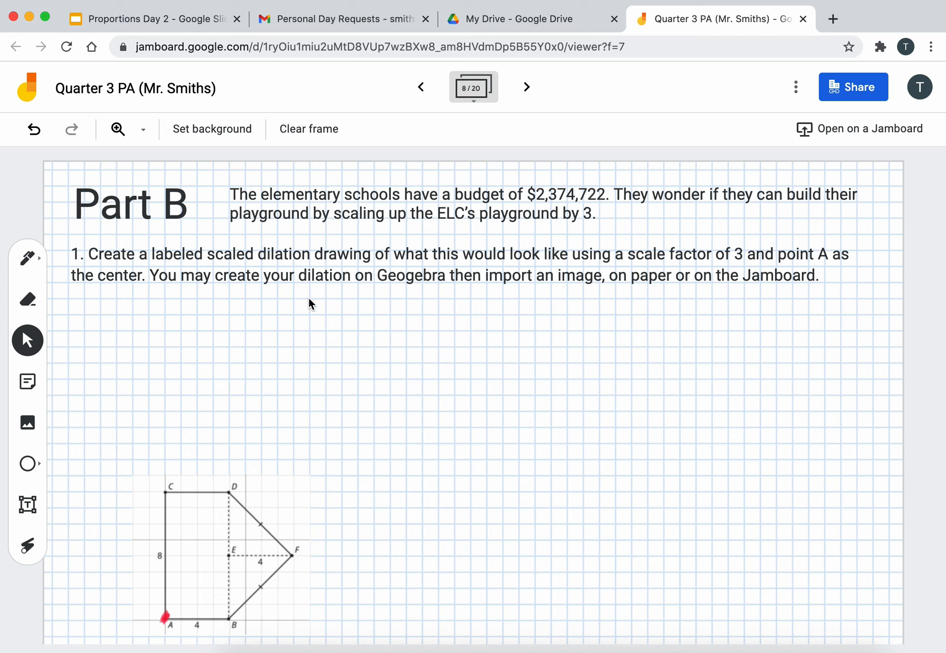
{"action": "mouse_move", "coordinate": [469, 304]}
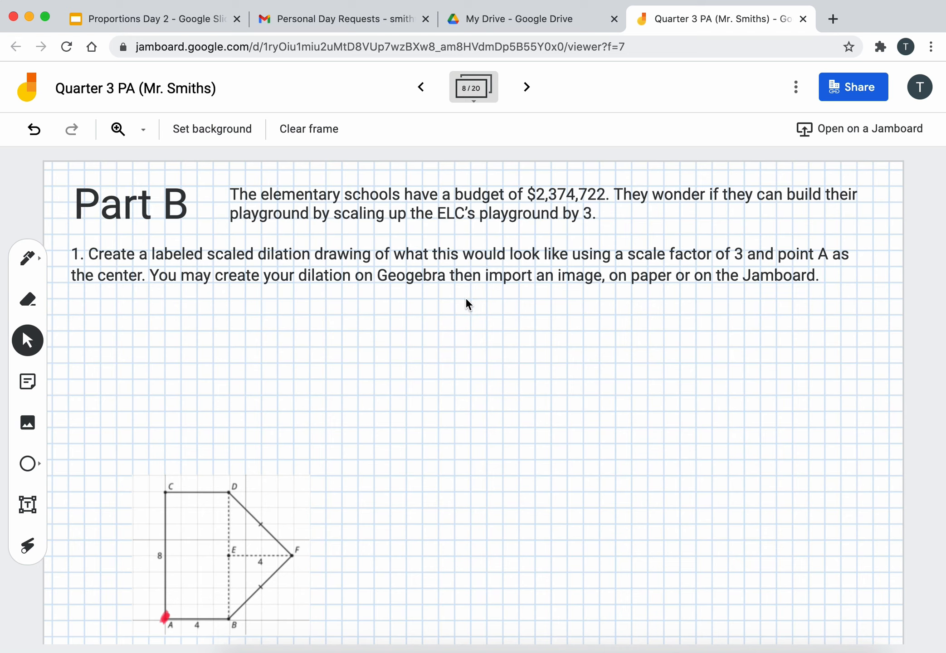
{"action": "mouse_move", "coordinate": [603, 300]}
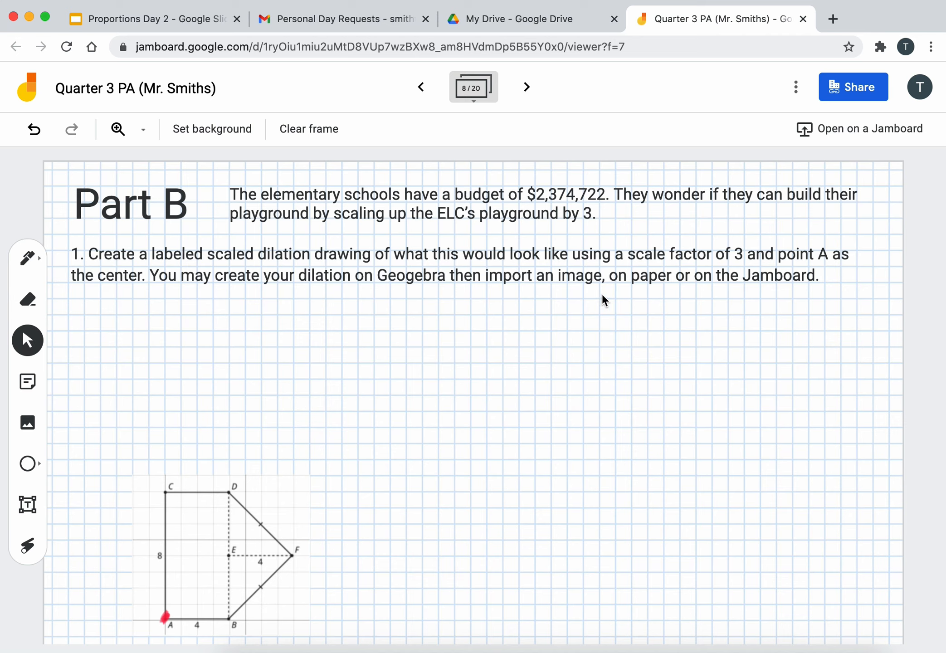
{"action": "mouse_move", "coordinate": [674, 290]}
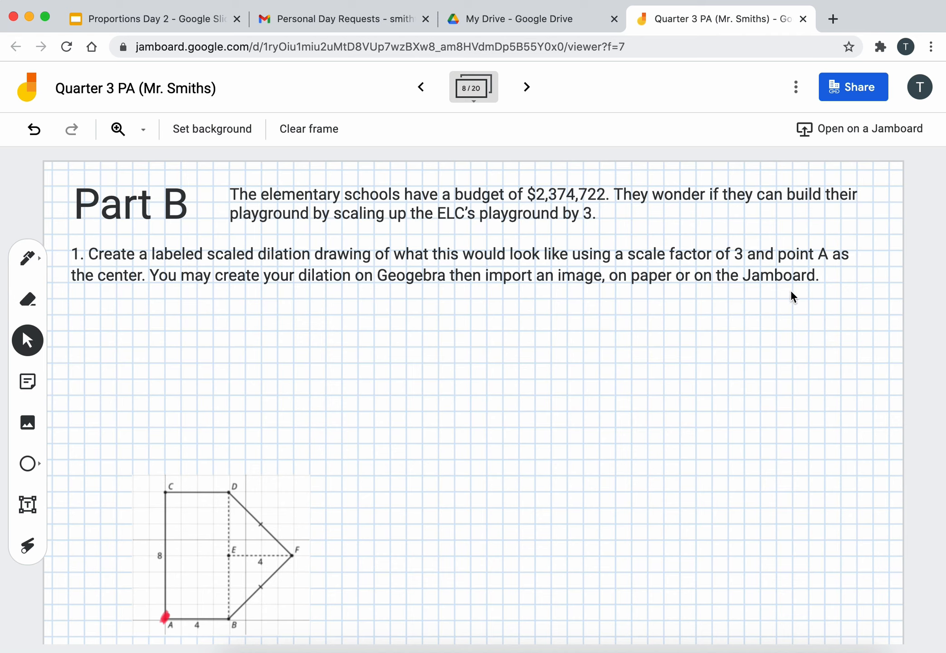
{"action": "mouse_move", "coordinate": [261, 598]}
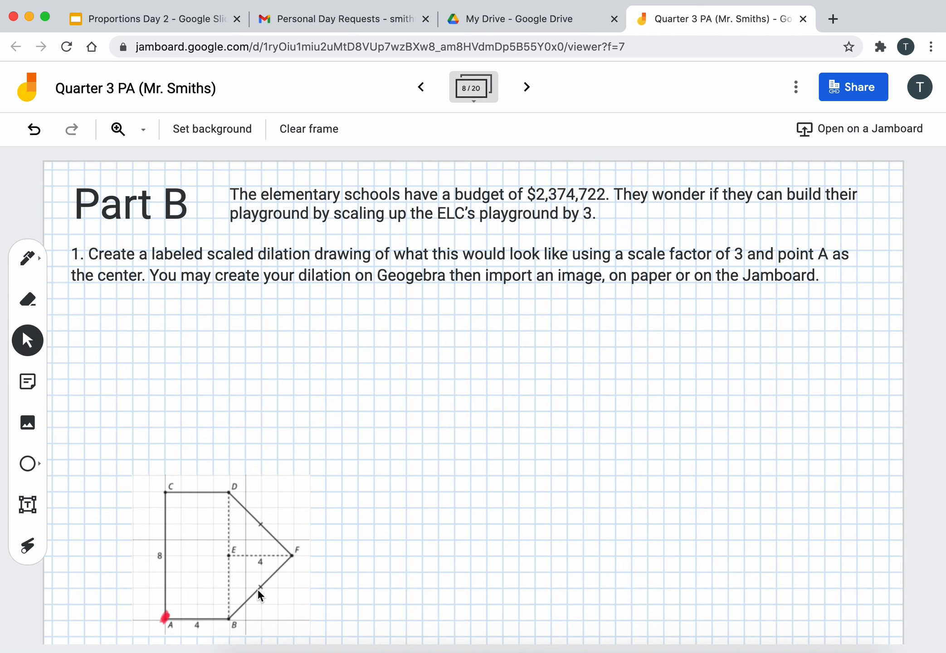
{"action": "mouse_move", "coordinate": [219, 590]}
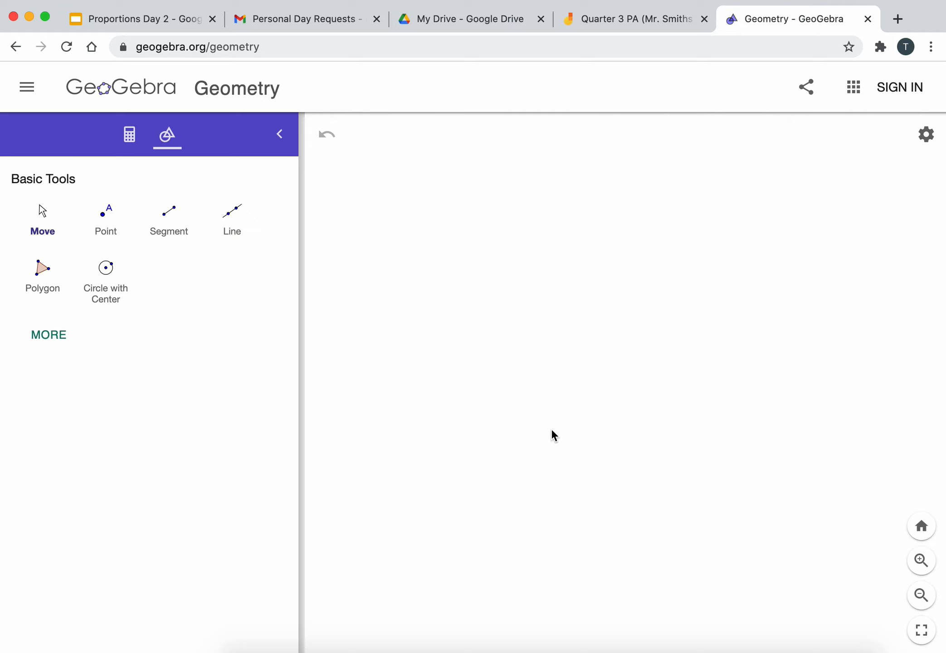
Step: Enable Show Grid in GeoGebra's graphics settings, then switch back to the Jamboard tab
{"action": "left_click", "coordinate": [926, 134]}
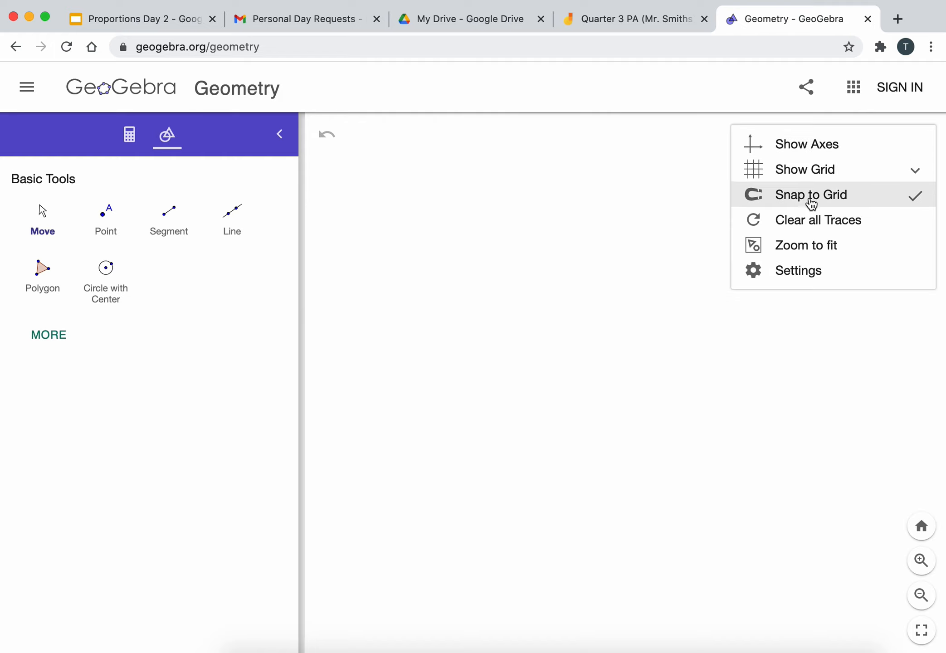
{"action": "left_click", "coordinate": [803, 169]}
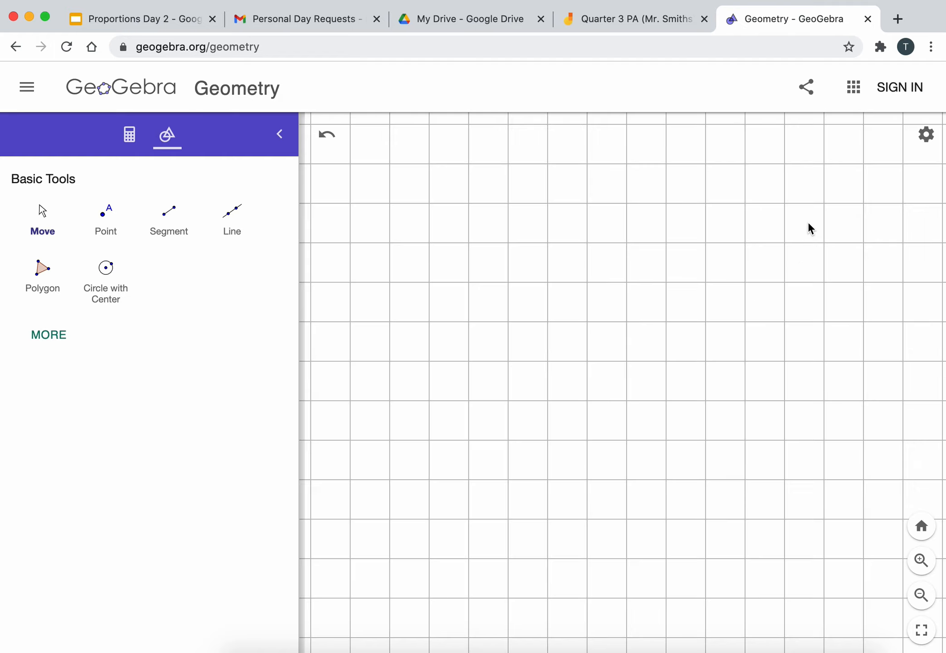
{"action": "mouse_move", "coordinate": [470, 330]}
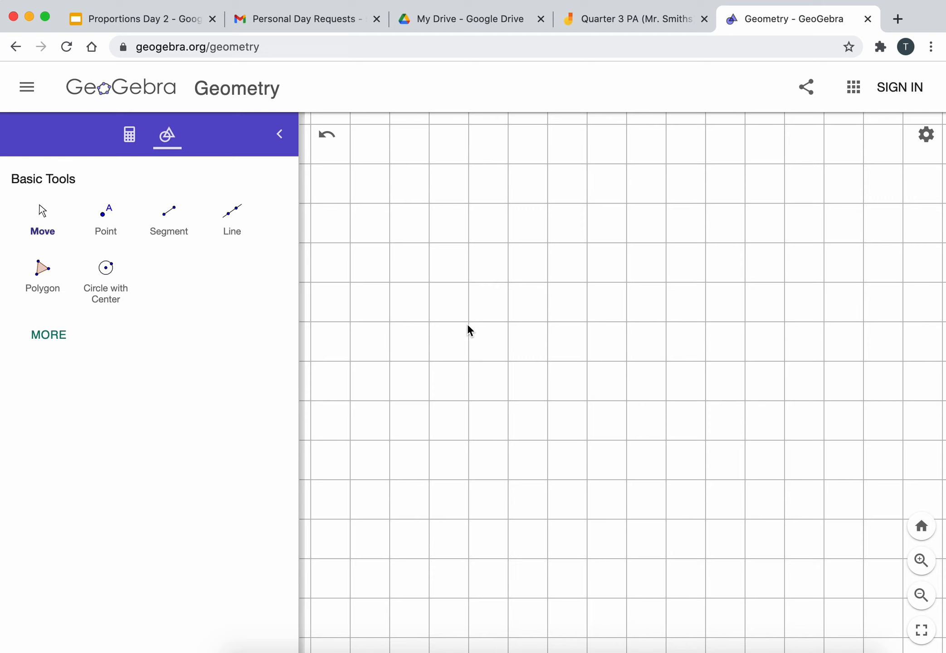
{"action": "mouse_move", "coordinate": [599, 109]}
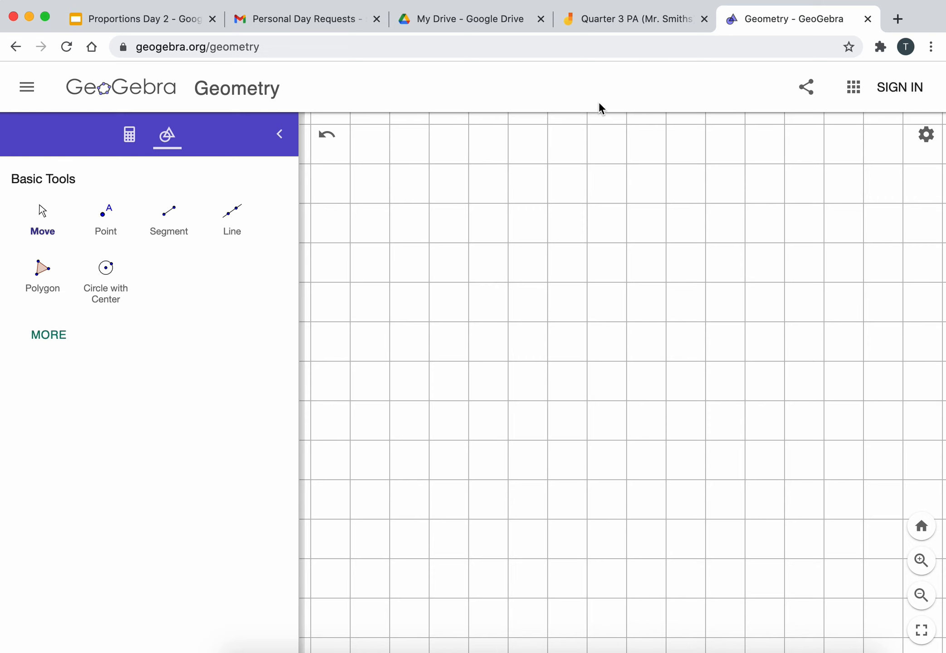
{"action": "left_click", "coordinate": [633, 19]}
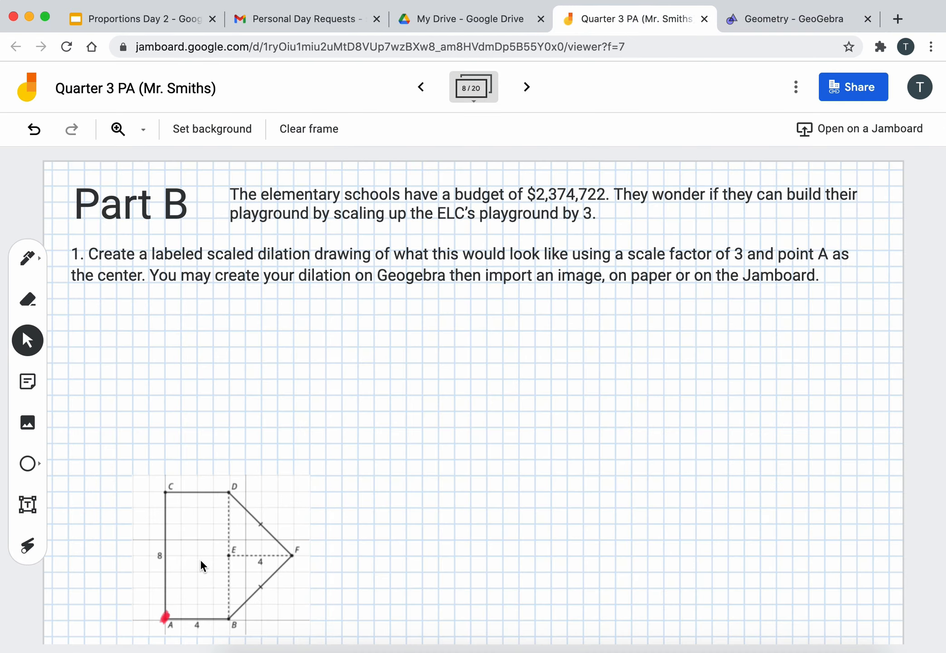
{"action": "mouse_move", "coordinate": [232, 627]}
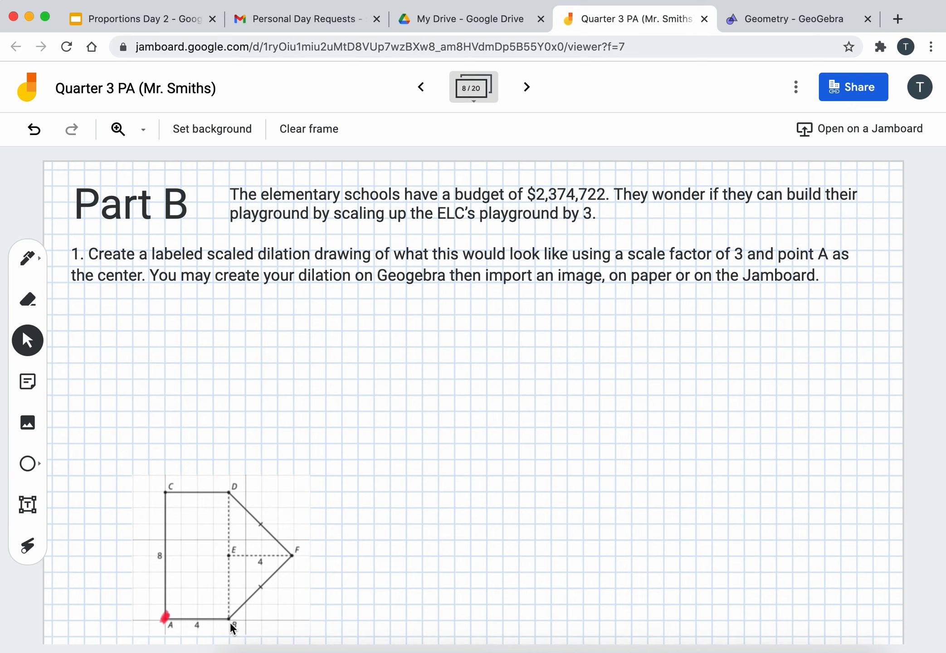
{"action": "mouse_move", "coordinate": [177, 542]}
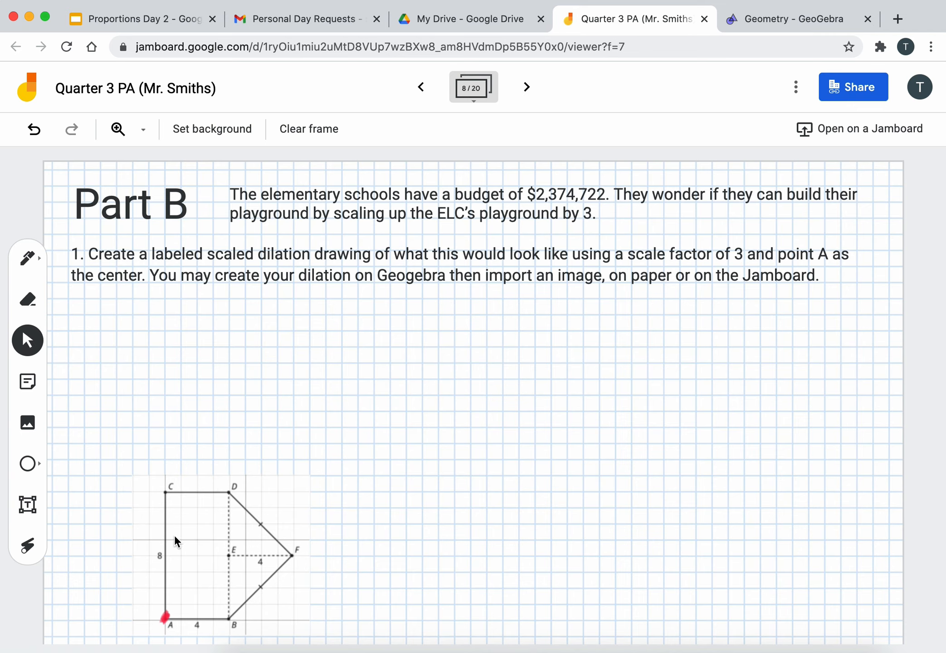
{"action": "mouse_move", "coordinate": [469, 18]}
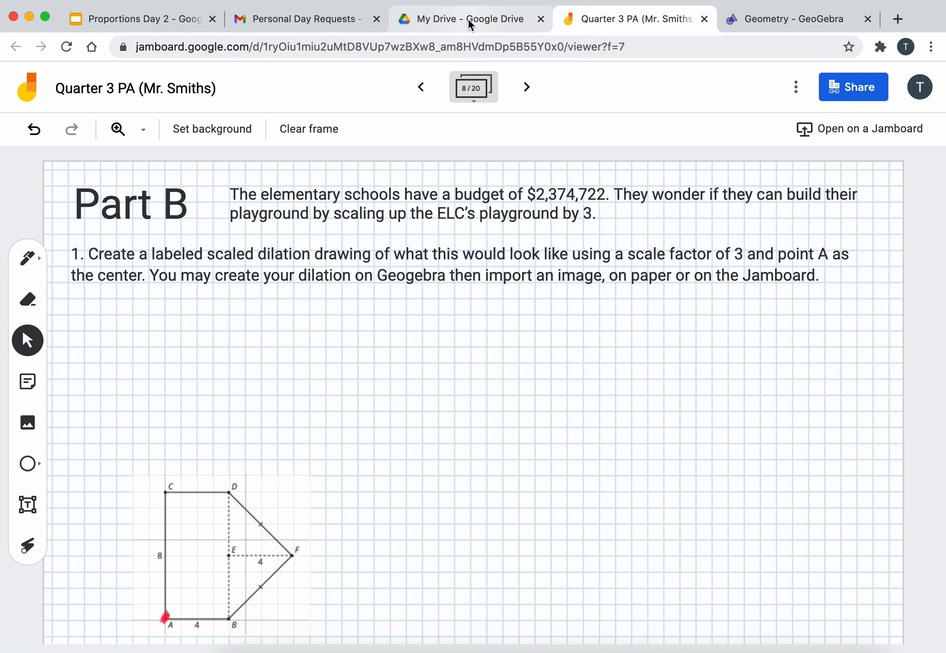
Step: Go from the Jamboard tab via the Drive tab to the Geometry - GeoGebra tab
{"action": "left_click", "coordinate": [470, 18]}
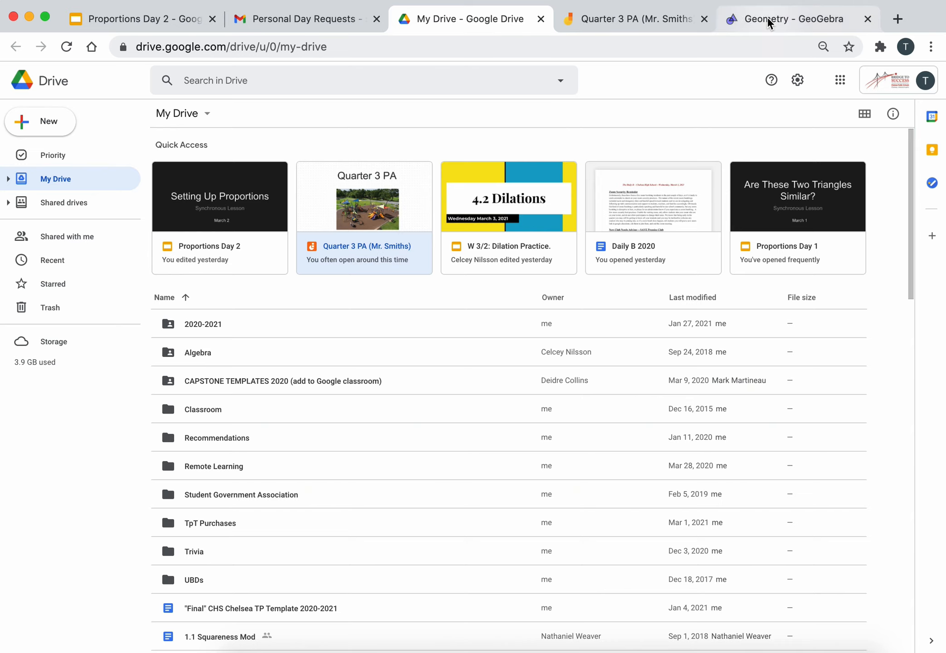
{"action": "left_click", "coordinate": [793, 19]}
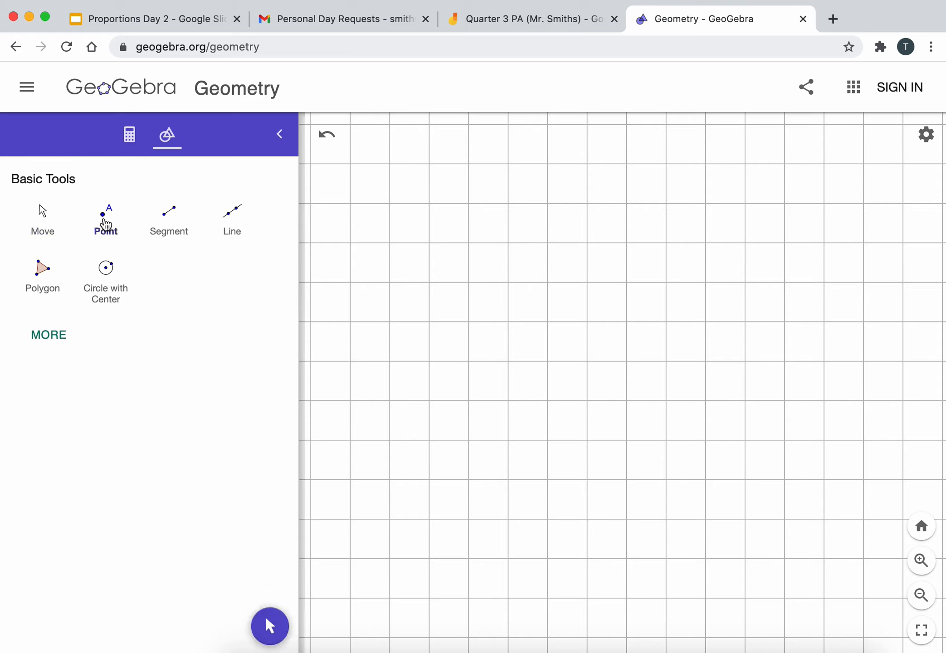
Step: Place A, B four units right, C eight units up, then E and F, checking the diagram
{"action": "left_click", "coordinate": [429, 558]}
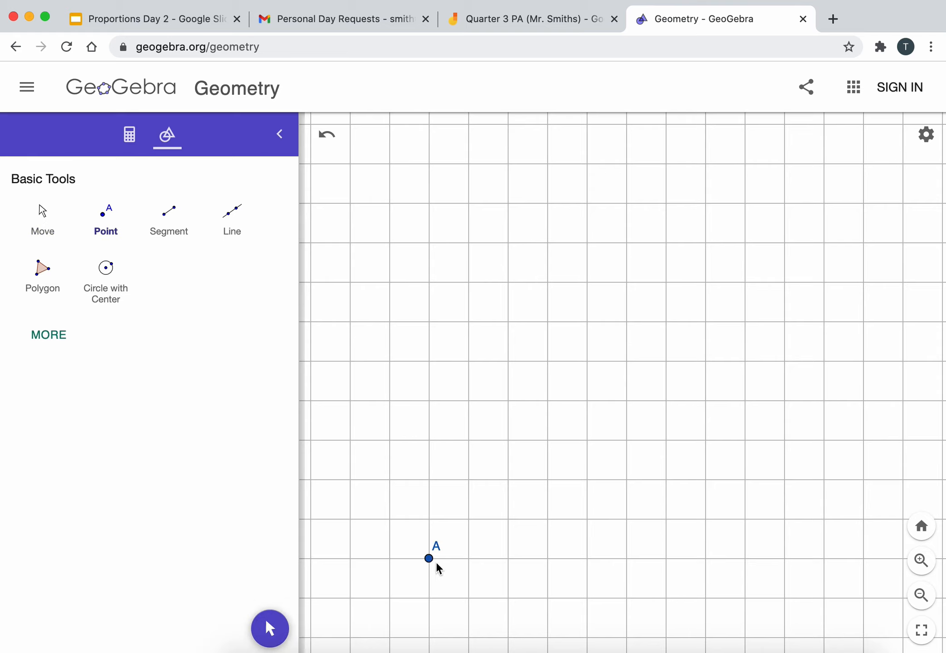
{"action": "left_click", "coordinate": [586, 558]}
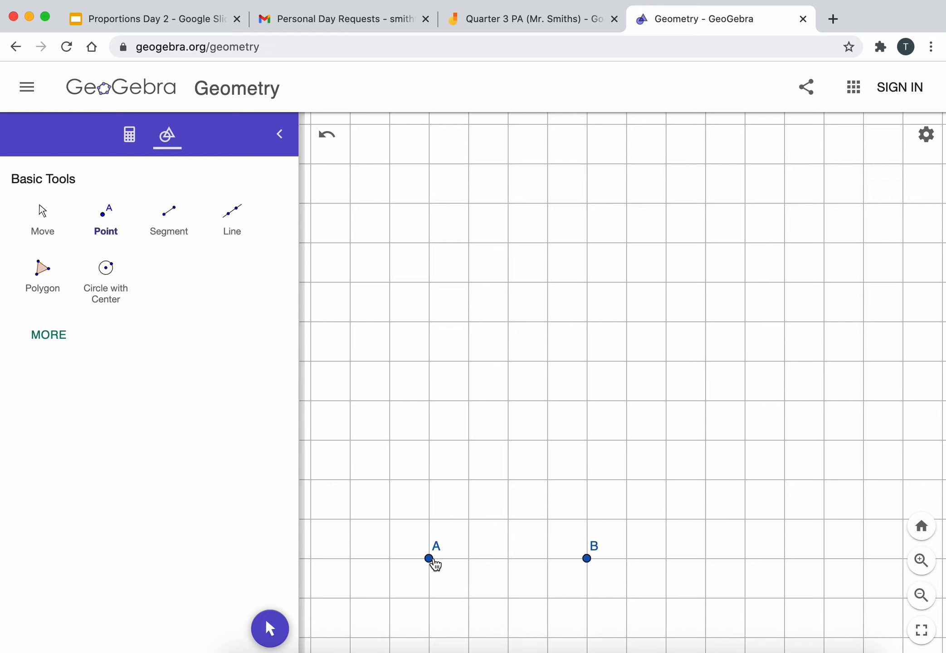
{"action": "mouse_move", "coordinate": [431, 442]}
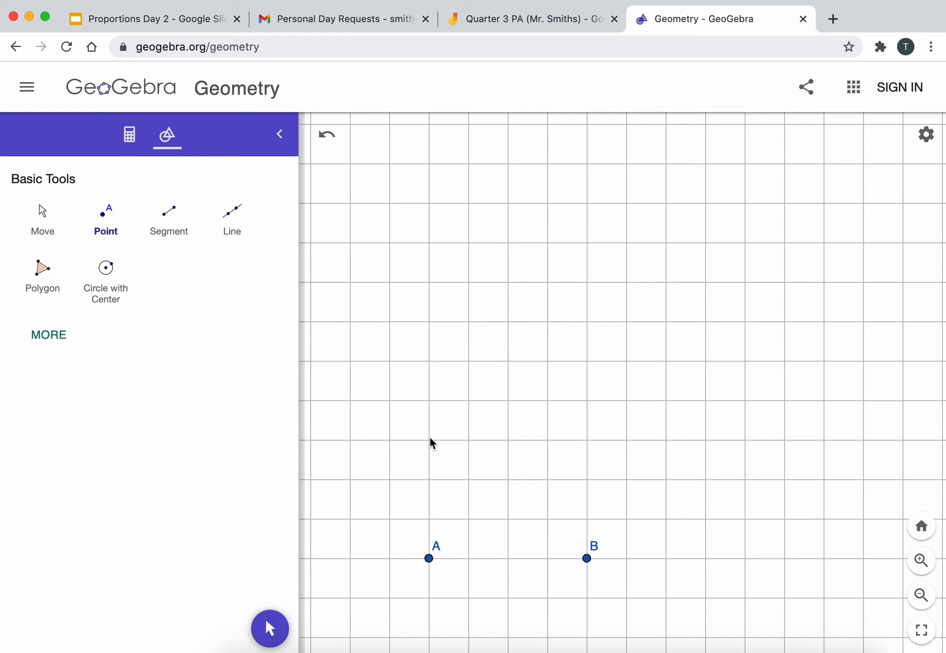
{"action": "mouse_move", "coordinate": [431, 322]}
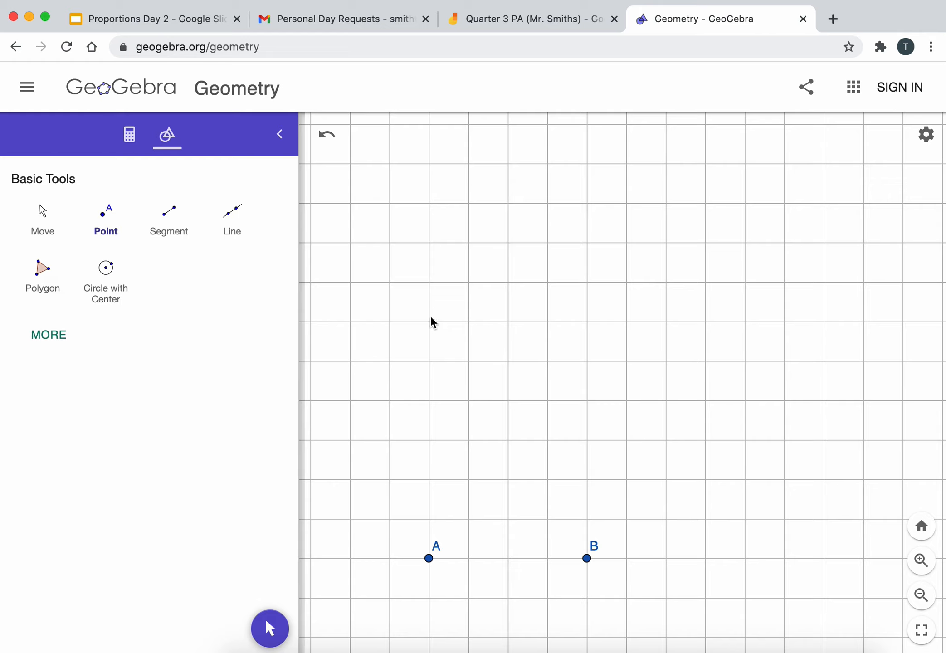
{"action": "left_click", "coordinate": [429, 242]}
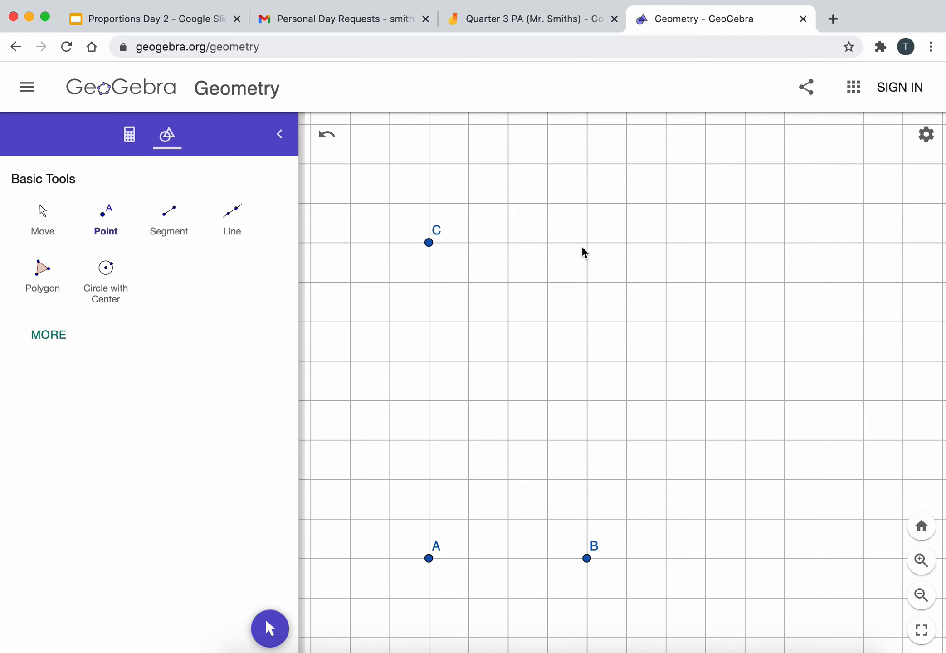
{"action": "left_click", "coordinate": [530, 19]}
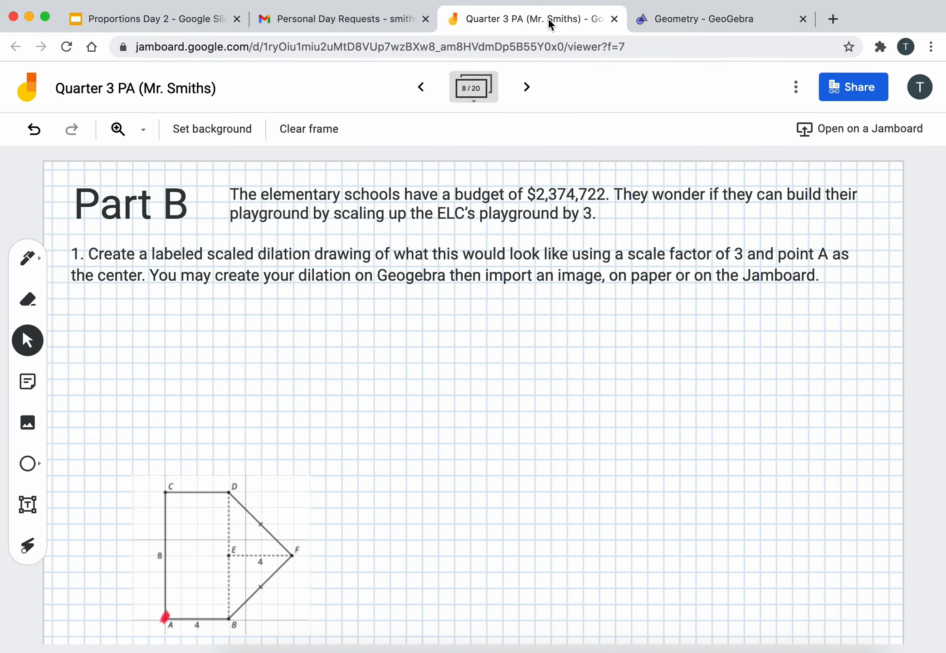
{"action": "mouse_move", "coordinate": [632, 97]}
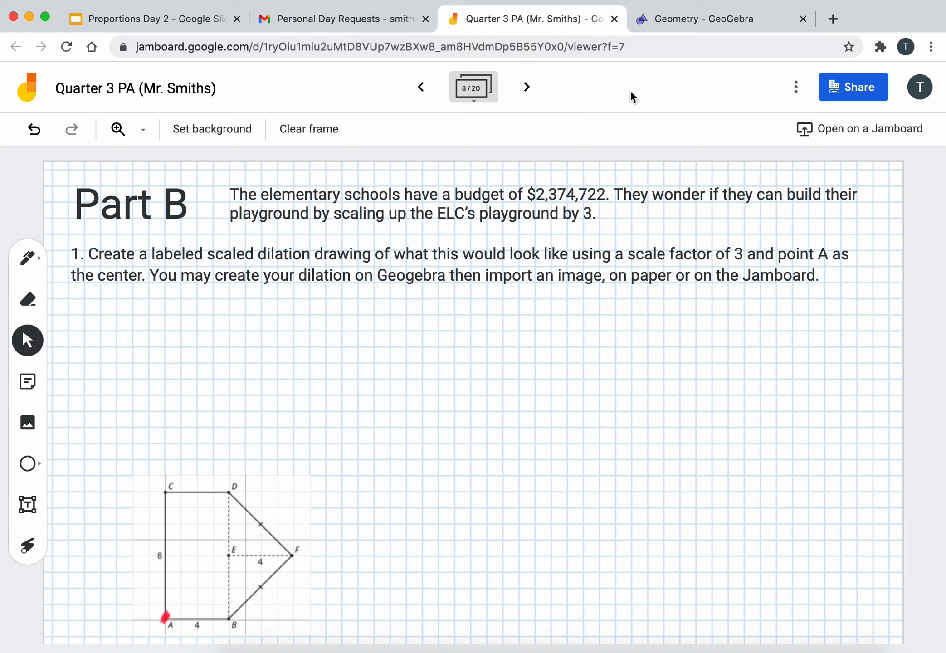
{"action": "left_click", "coordinate": [719, 18]}
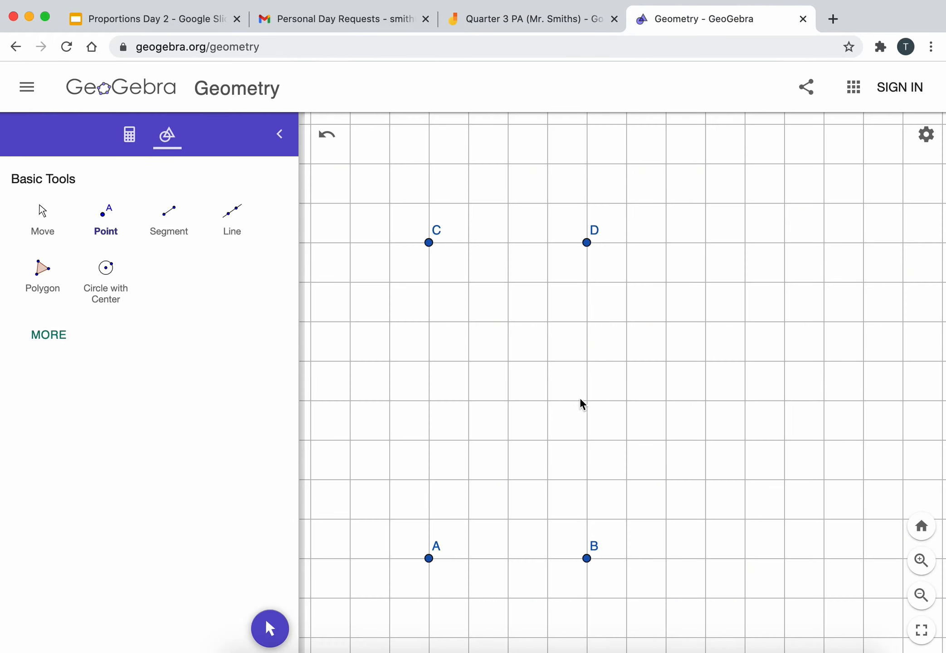
{"action": "left_click", "coordinate": [585, 400]}
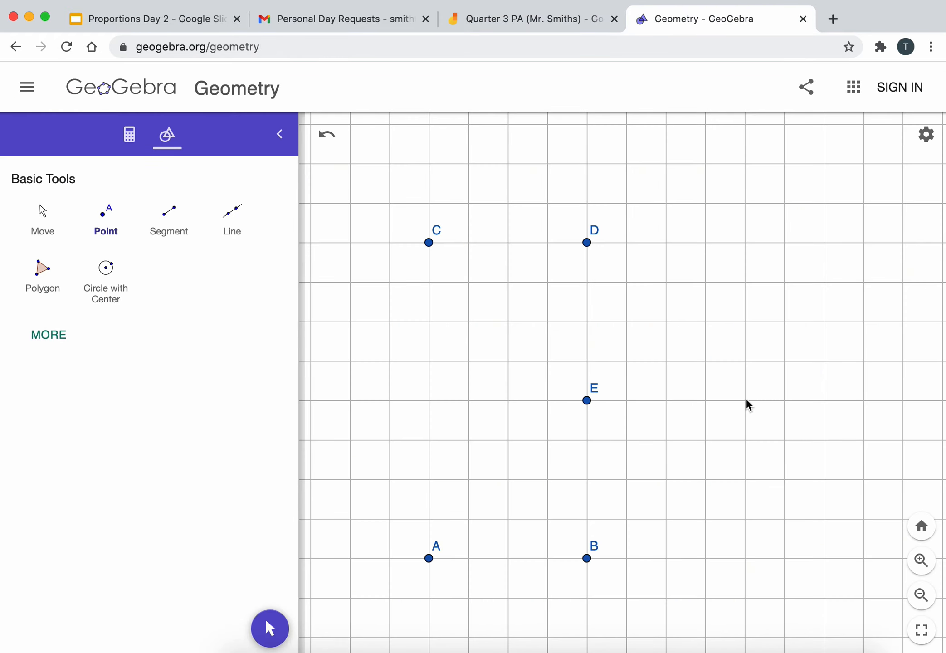
{"action": "left_click", "coordinate": [744, 400]}
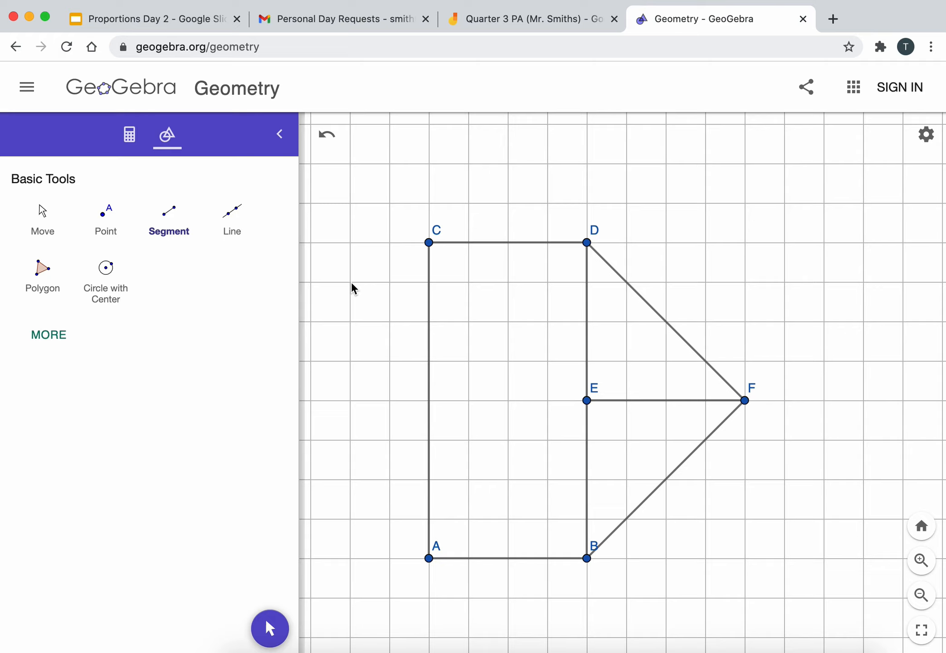
{"action": "mouse_move", "coordinate": [336, 288]}
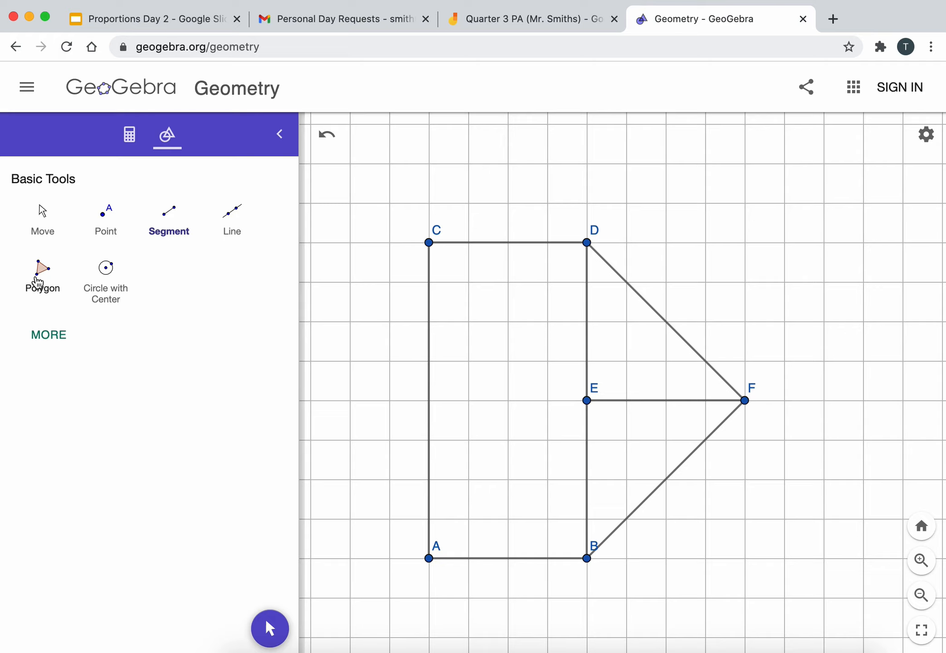
Step: Select the Polygon tool for shading the playground through A, B, F, D and C
{"action": "left_click", "coordinate": [42, 275]}
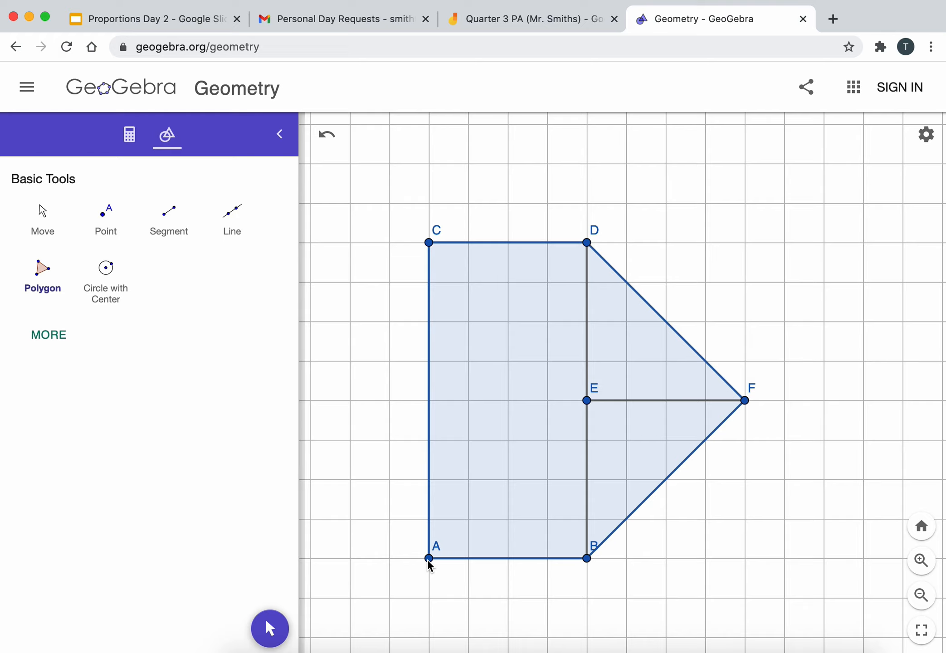
{"action": "mouse_move", "coordinate": [575, 373]}
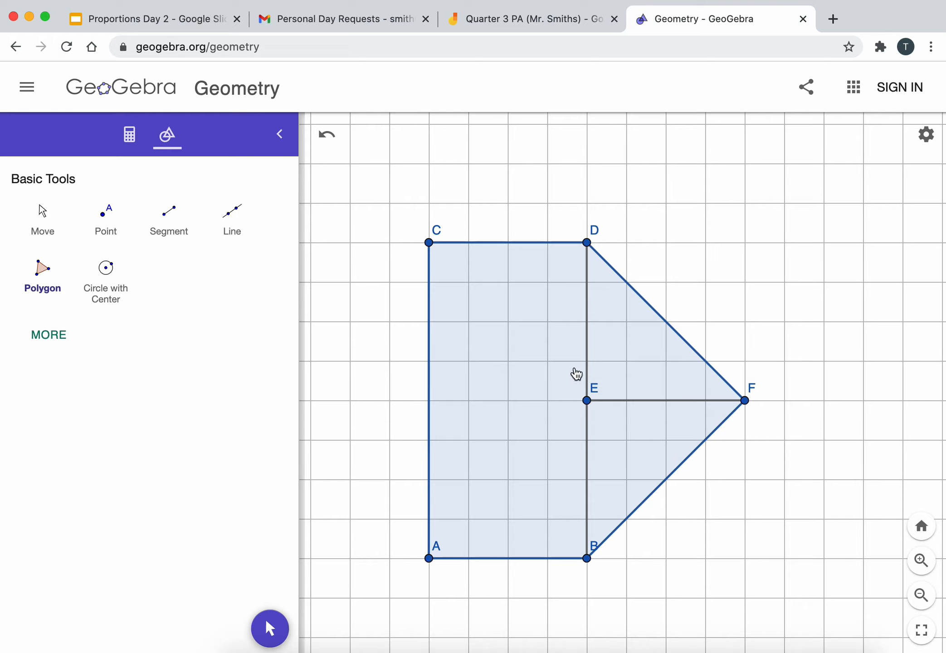
{"action": "mouse_move", "coordinate": [527, 488]}
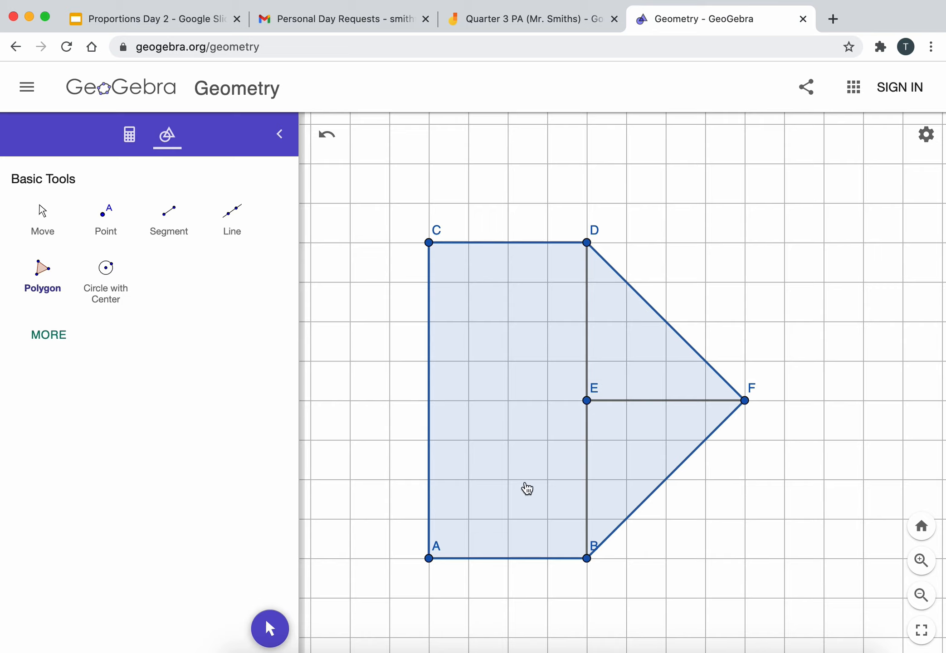
{"action": "mouse_move", "coordinate": [534, 441]}
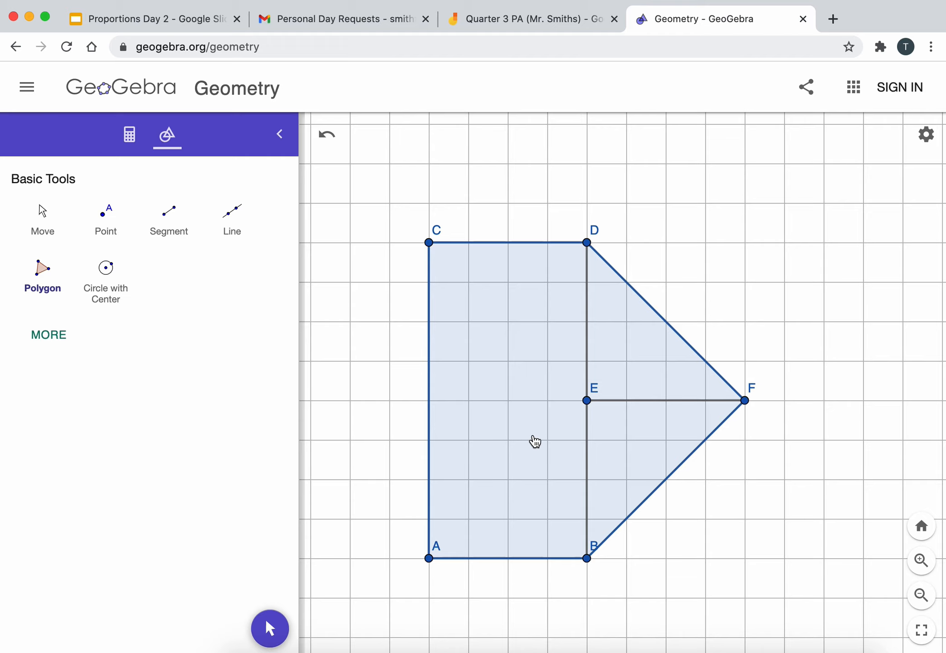
Step: Dilate the playground polygon from point A by factor 3, then zoom out
{"action": "left_click", "coordinate": [48, 334]}
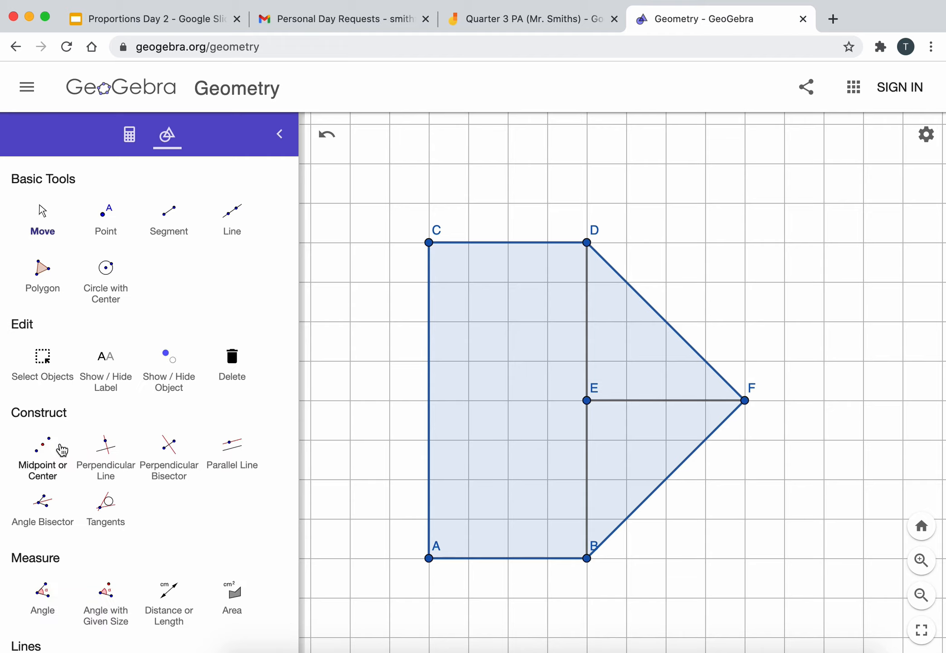
{"action": "scroll", "scroll_direction": "down", "scroll_amount": 3}
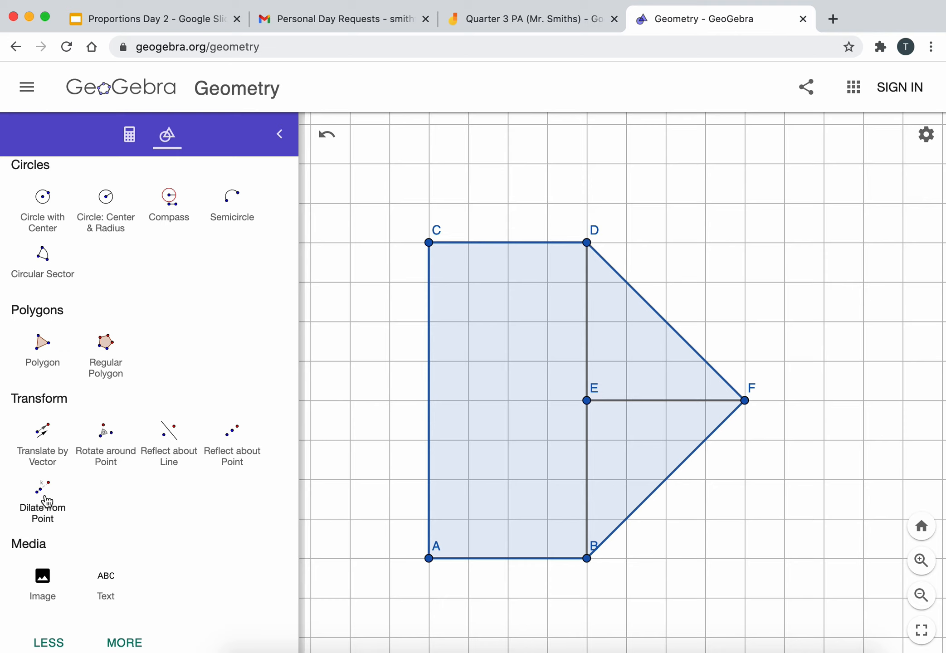
{"action": "left_click", "coordinate": [42, 494]}
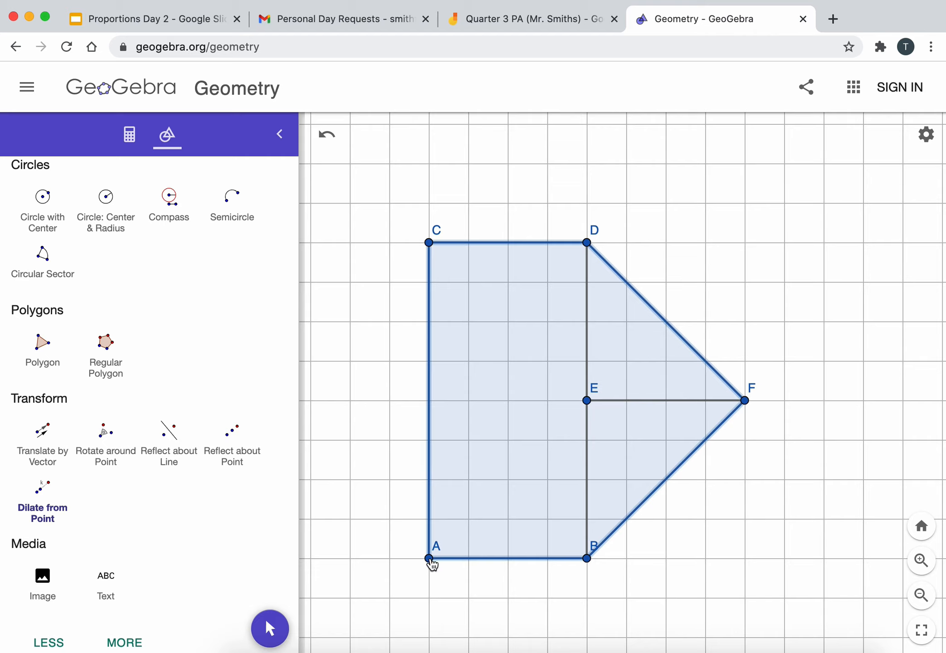
{"action": "left_click", "coordinate": [428, 557]}
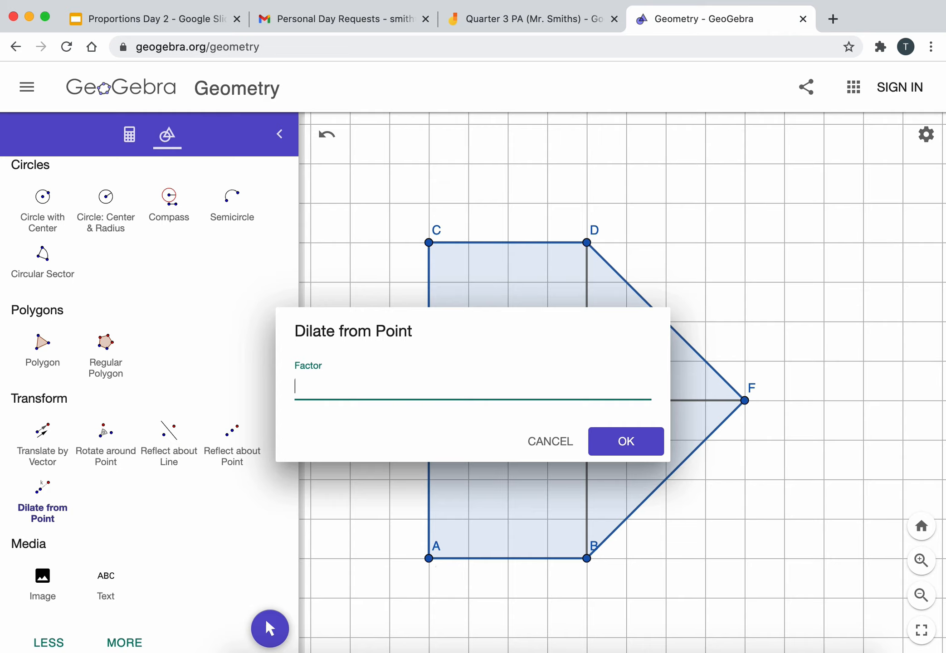
{"action": "left_click", "coordinate": [625, 441]}
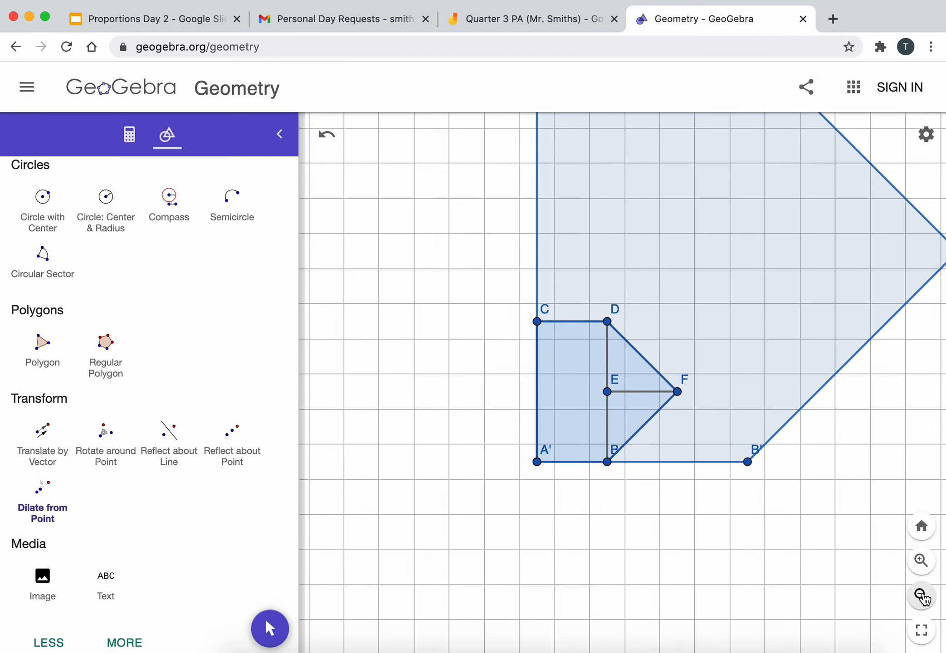
{"action": "left_click", "coordinate": [921, 596]}
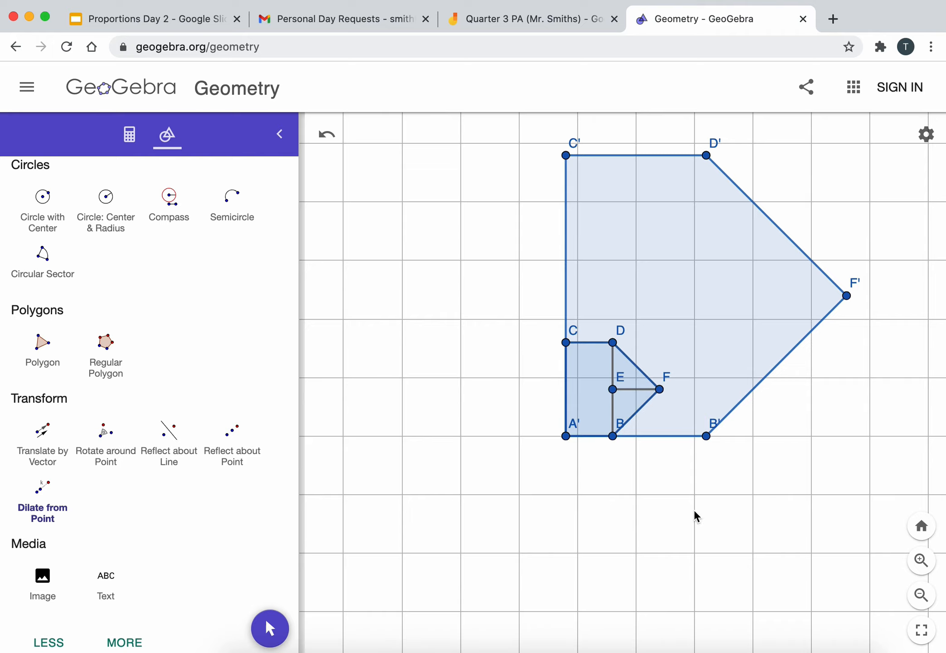
{"action": "mouse_move", "coordinate": [822, 580]}
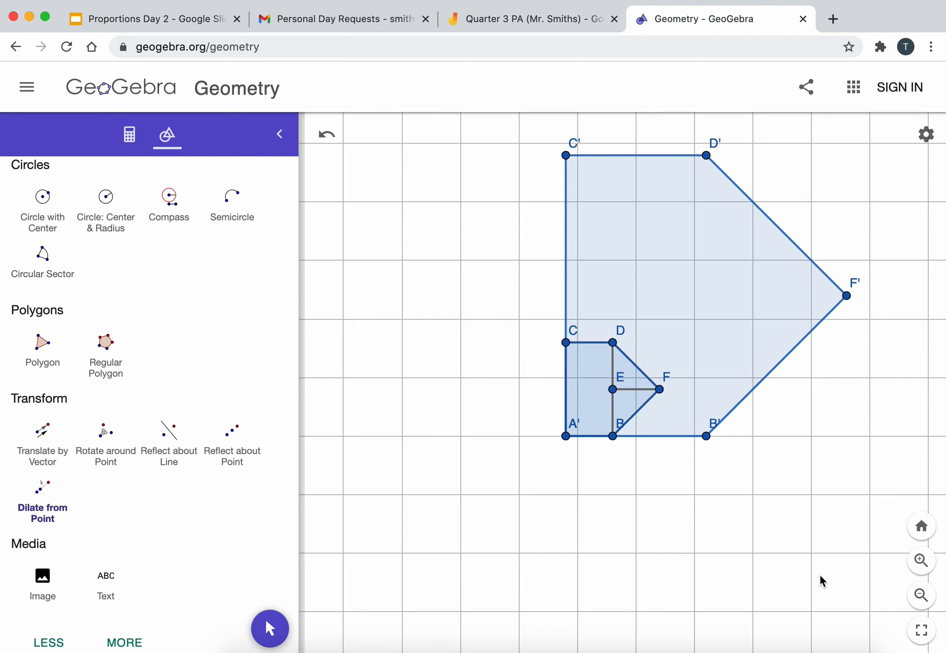
{"action": "mouse_move", "coordinate": [594, 335]}
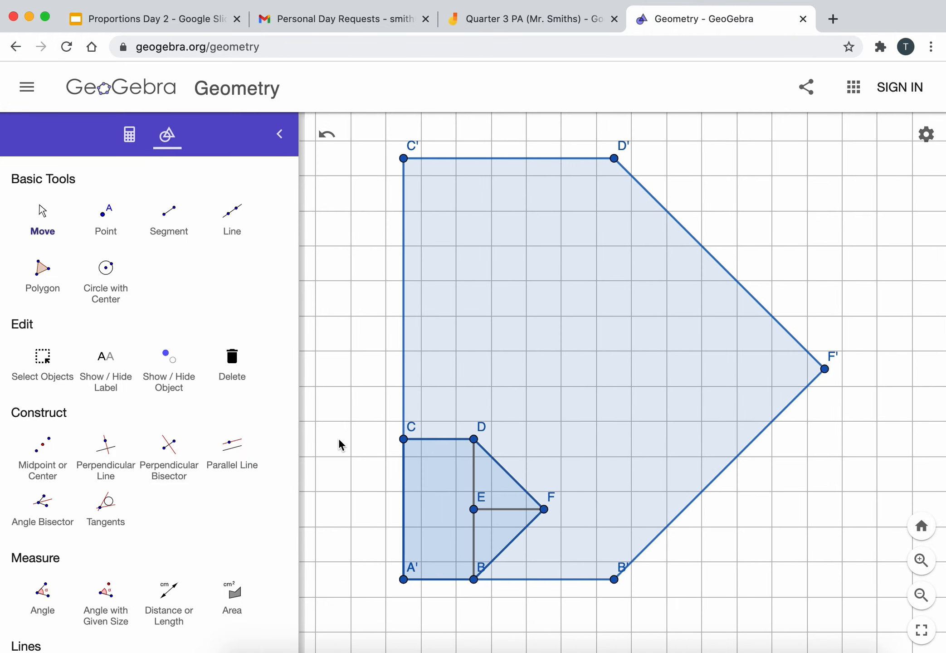
{"action": "mouse_move", "coordinate": [167, 315]}
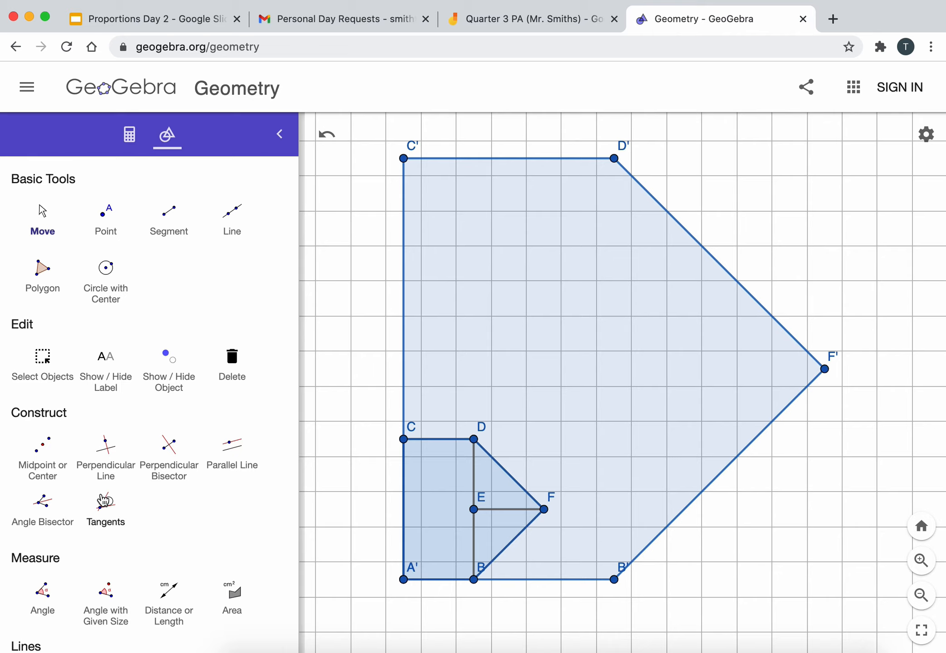
{"action": "mouse_move", "coordinate": [153, 553]}
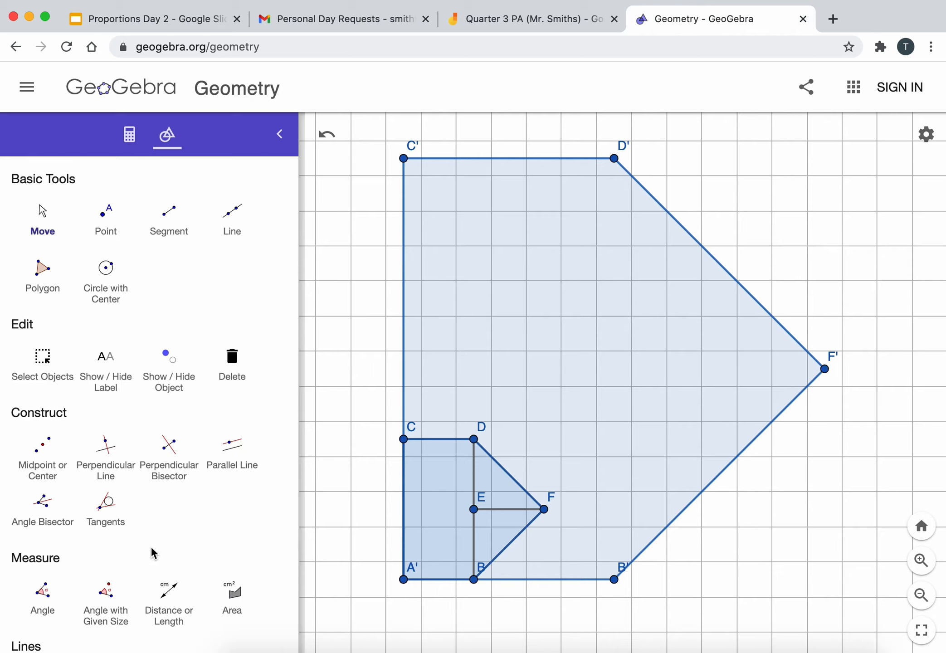
Step: Measure enlarged polygon A'C'D'F'B' with the Distance or Length tool, showing perimeter 81.9
{"action": "left_click", "coordinate": [168, 597]}
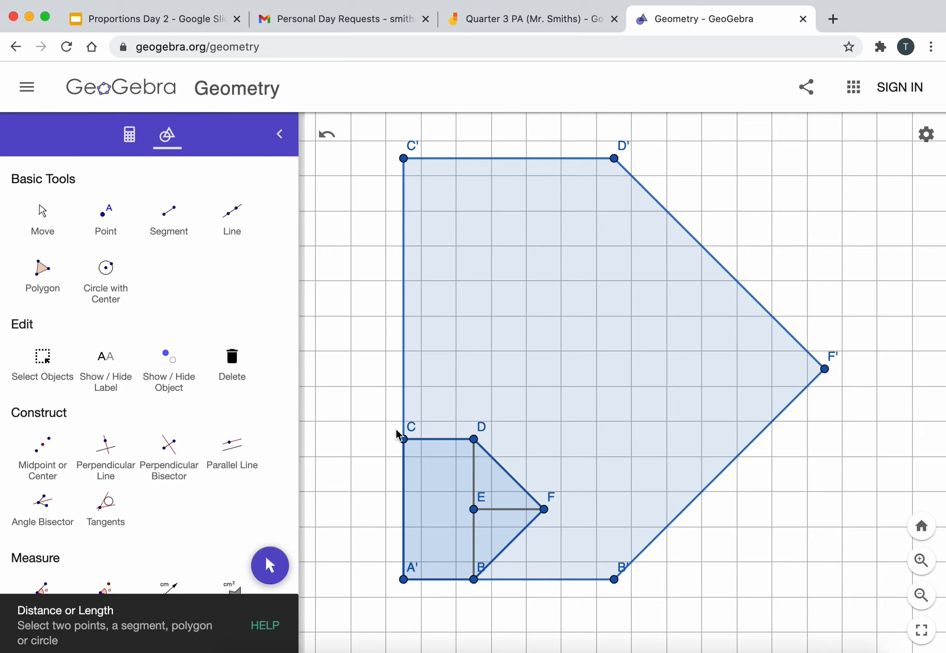
{"action": "left_click", "coordinate": [402, 439]}
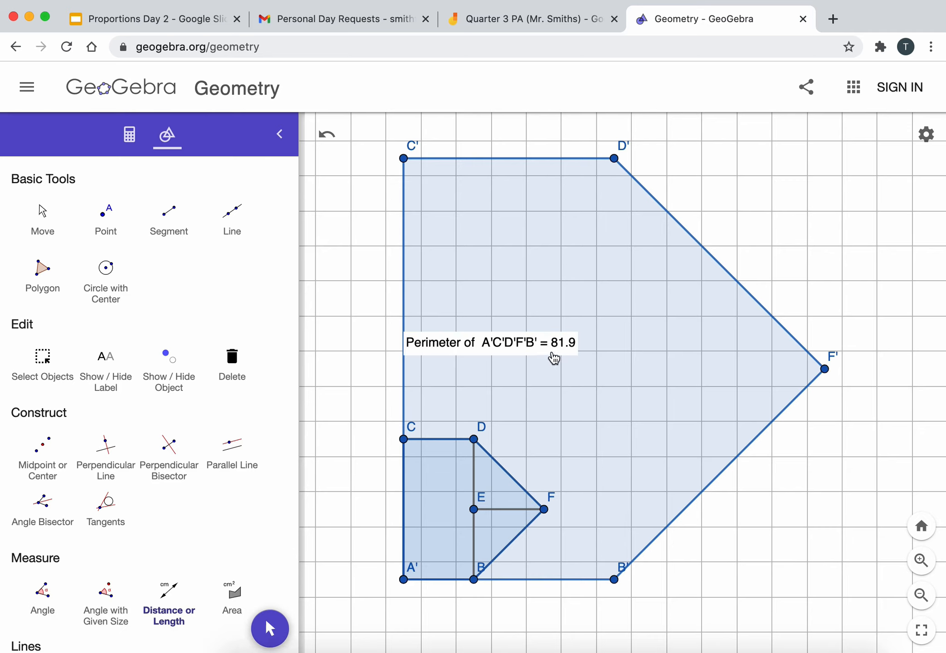
{"action": "mouse_move", "coordinate": [427, 531]}
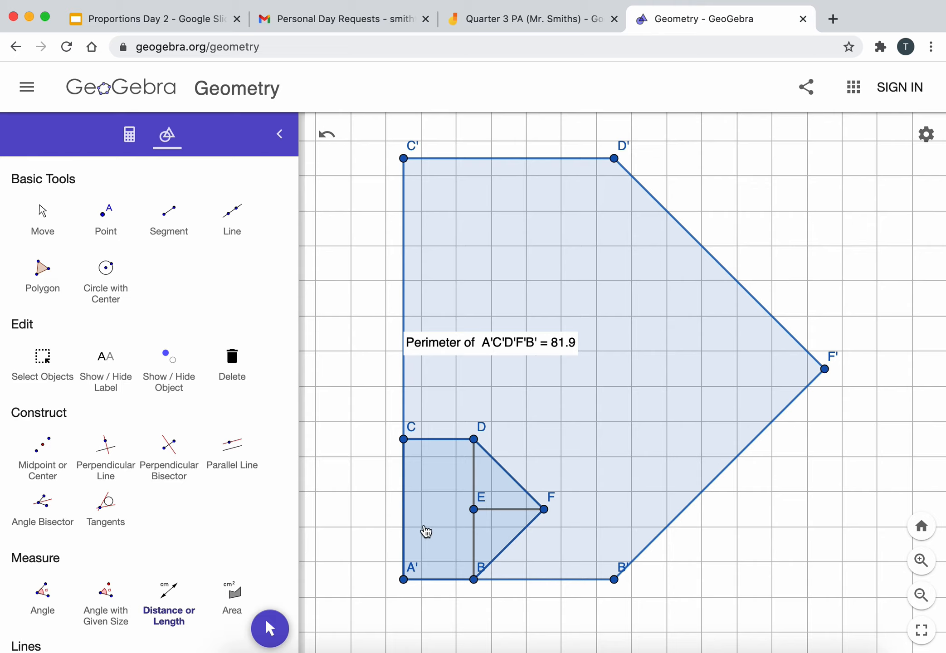
{"action": "mouse_move", "coordinate": [409, 514]}
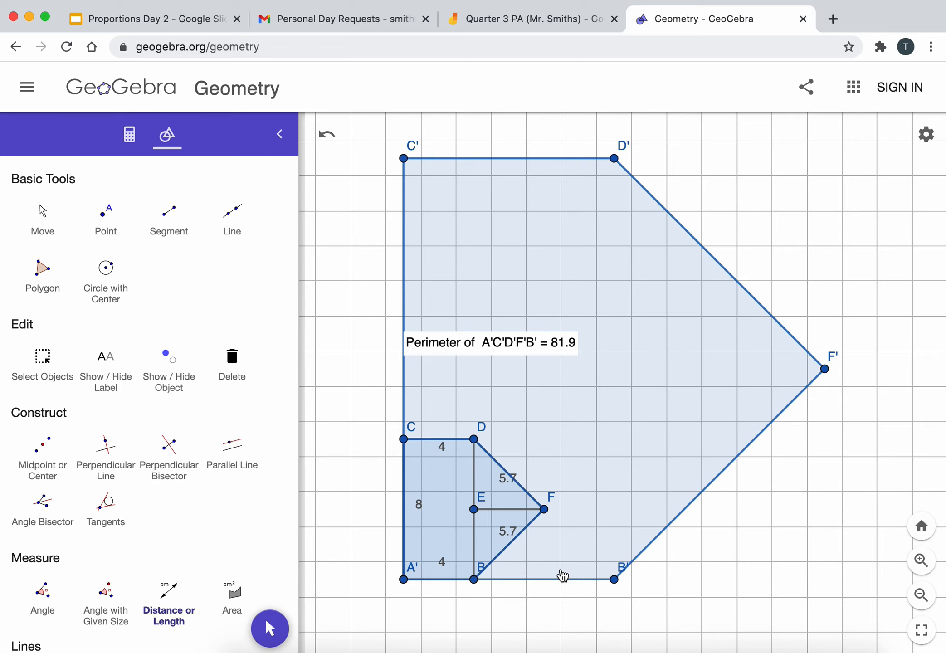
Step: Show area 432 for polygon A'C'D'F'B' and drag the label over the lower drawing
{"action": "scroll", "scroll_direction": "down", "scroll_amount": 3}
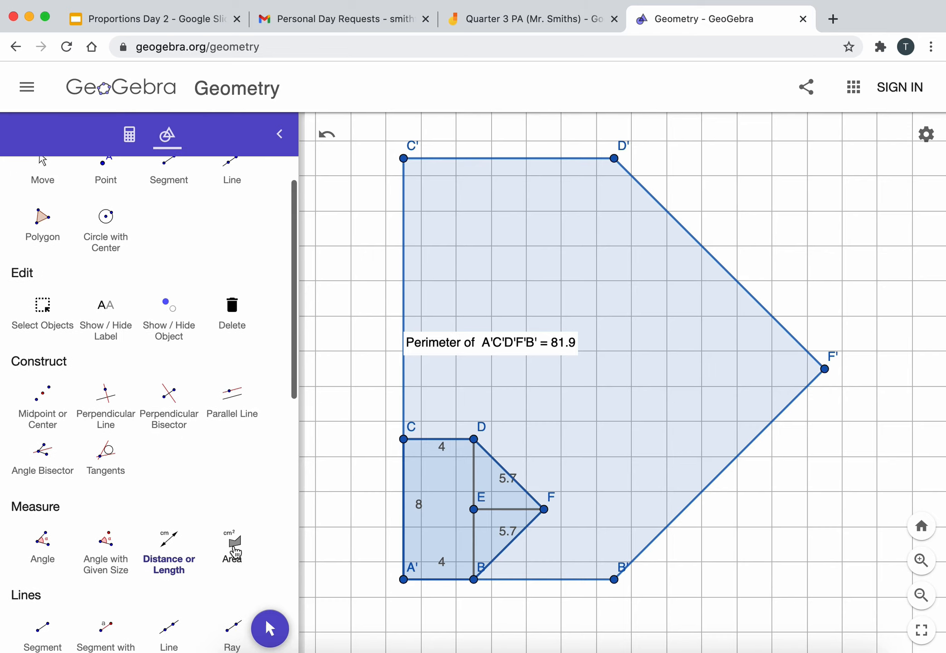
{"action": "left_click", "coordinate": [231, 545]}
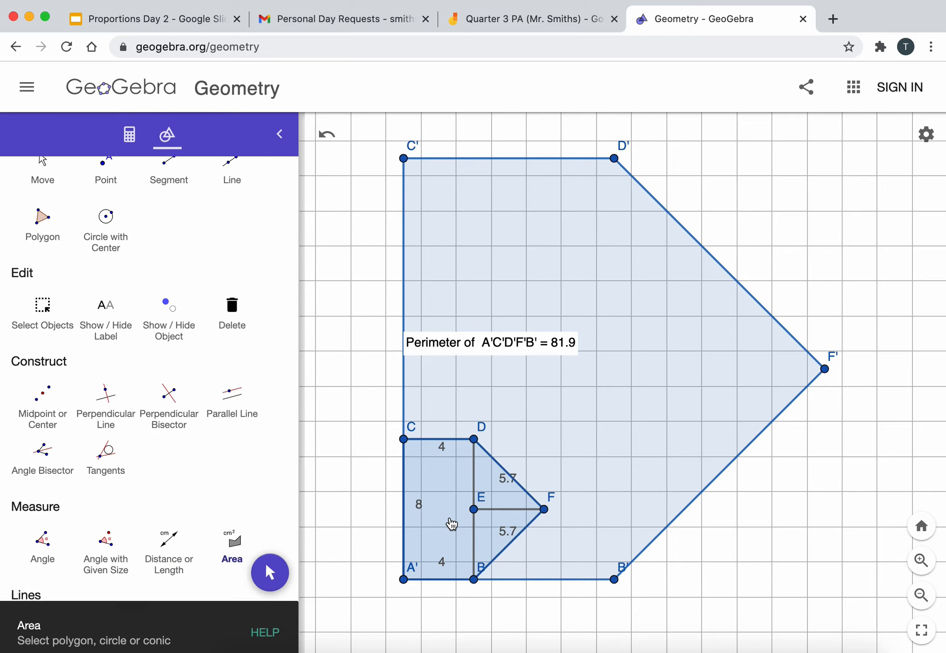
{"action": "left_click", "coordinate": [512, 513]}
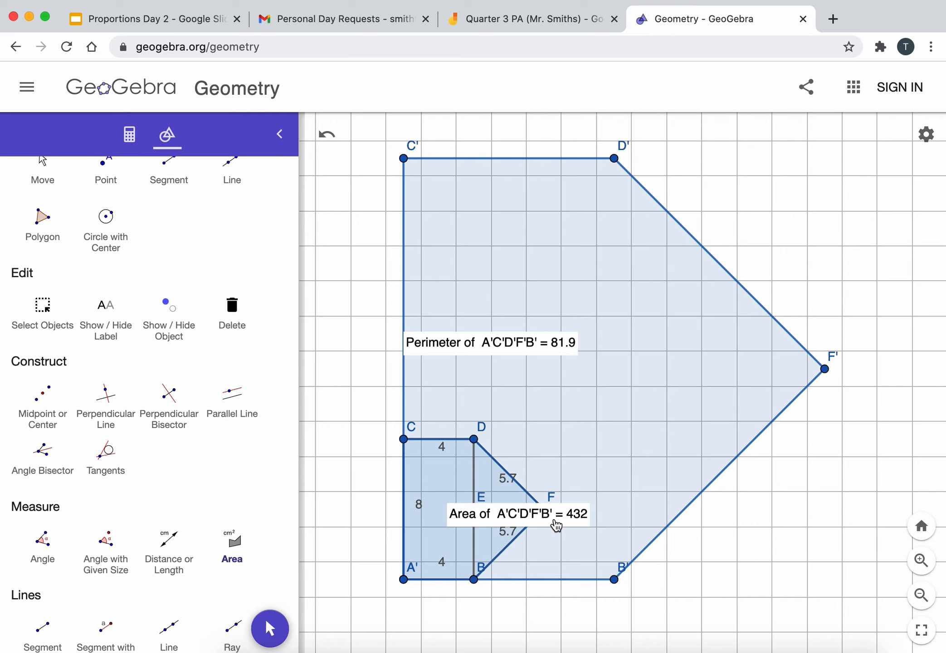
{"action": "mouse_move", "coordinate": [551, 524]}
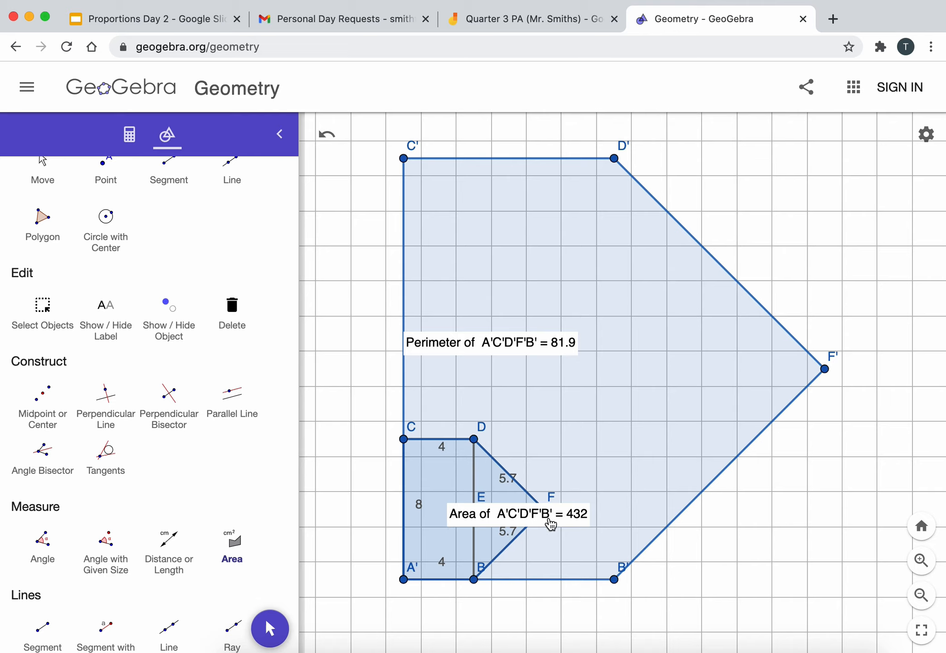
{"action": "mouse_move", "coordinate": [570, 526]}
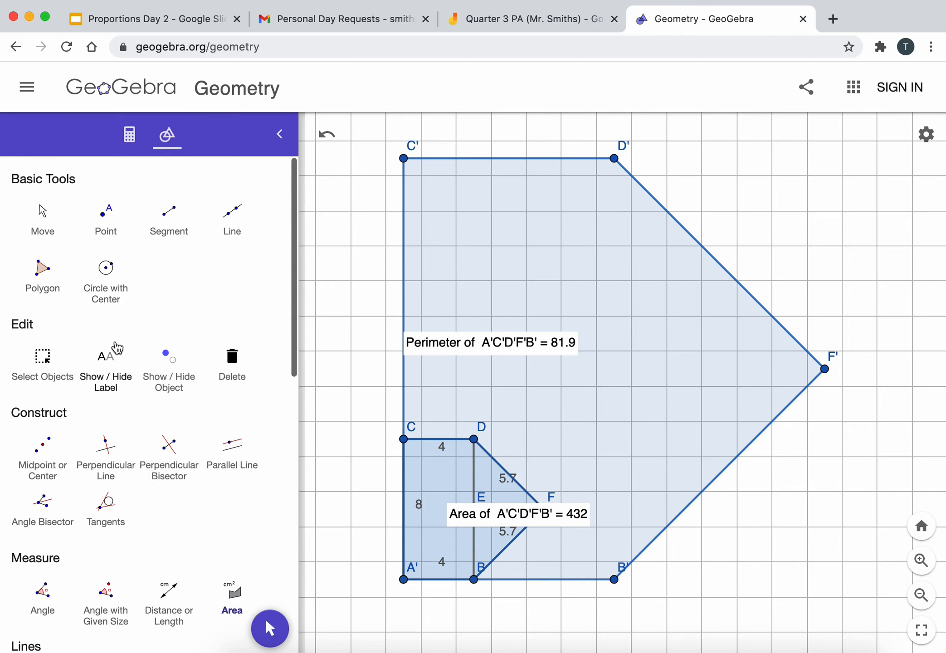
{"action": "left_click", "coordinate": [42, 217]}
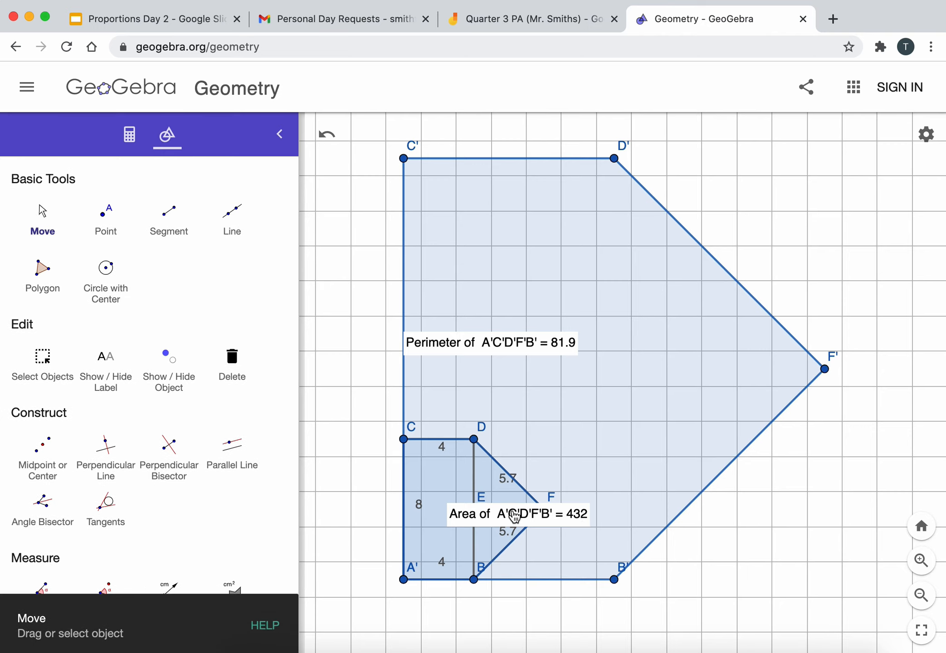
{"action": "left_click_drag", "start_coordinate": [516, 514], "coordinate": [550, 460]}
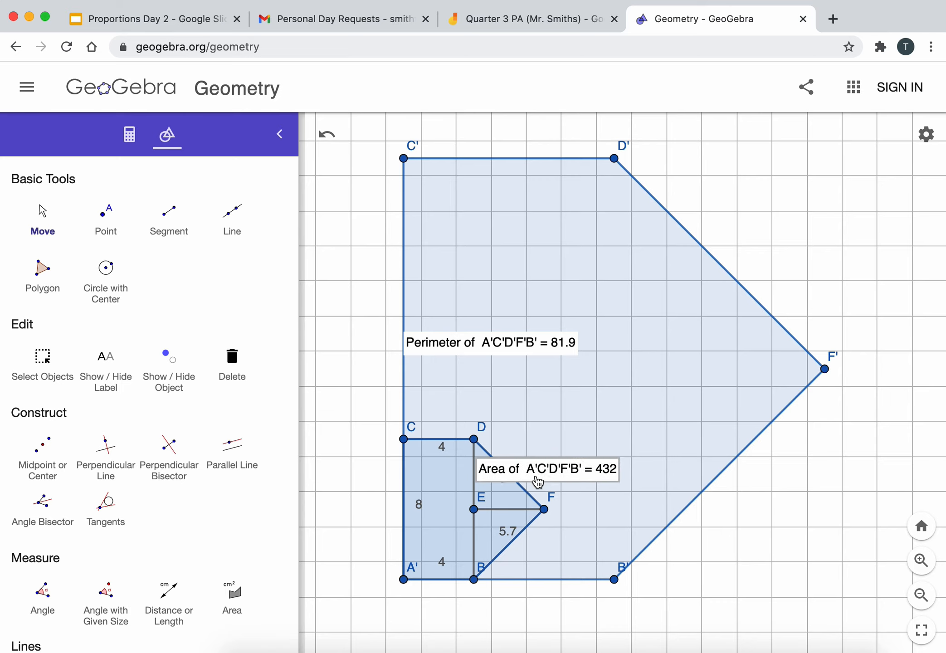
{"action": "left_click_drag", "start_coordinate": [537, 468], "coordinate": [501, 511]}
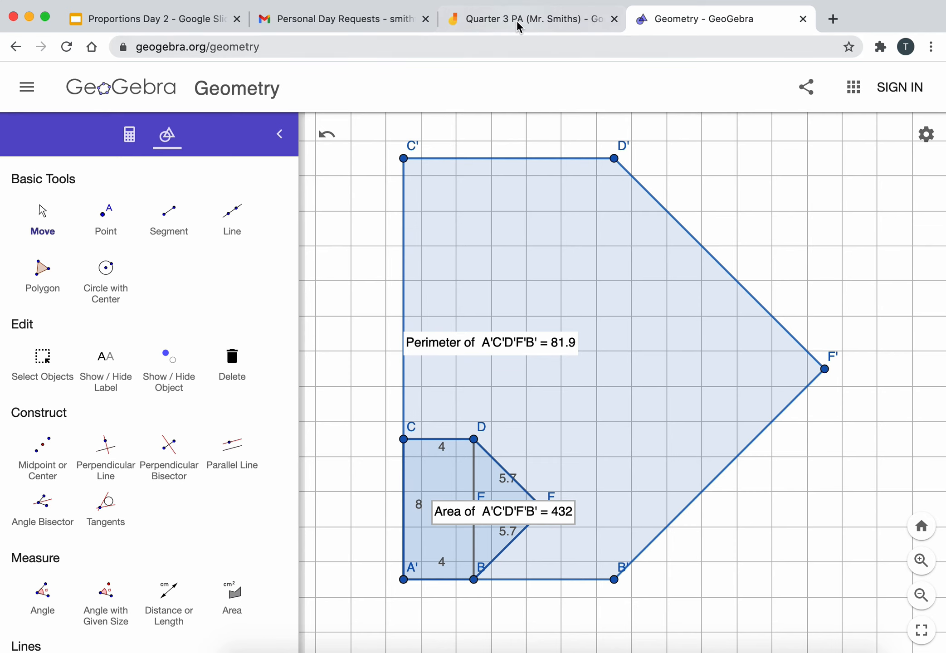
Step: Return to the Jamboard tab and erase the small pink mark at the bottom of frame 8
{"action": "left_click", "coordinate": [532, 18]}
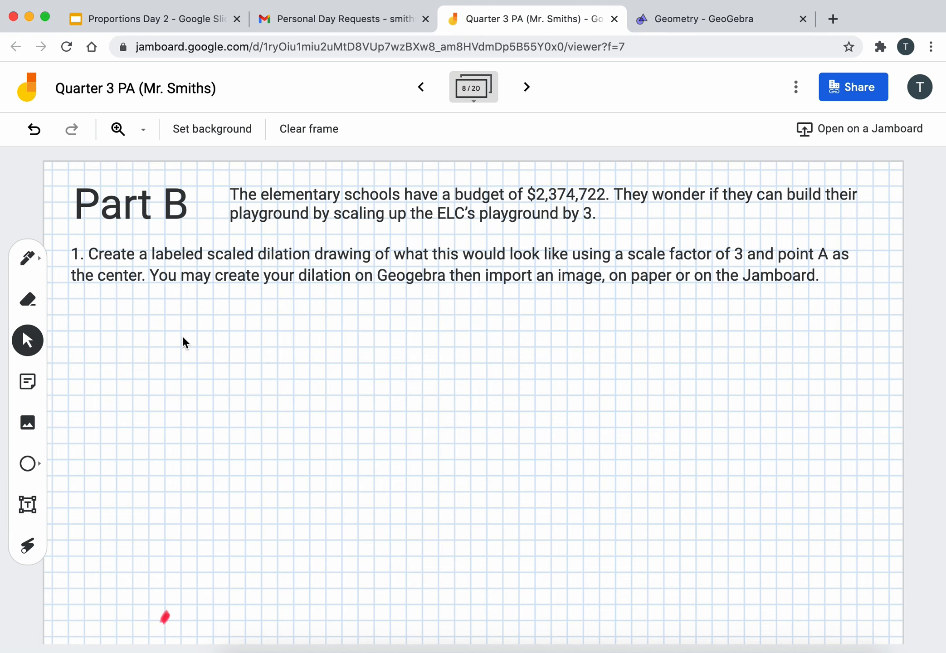
{"action": "mouse_move", "coordinate": [166, 621]}
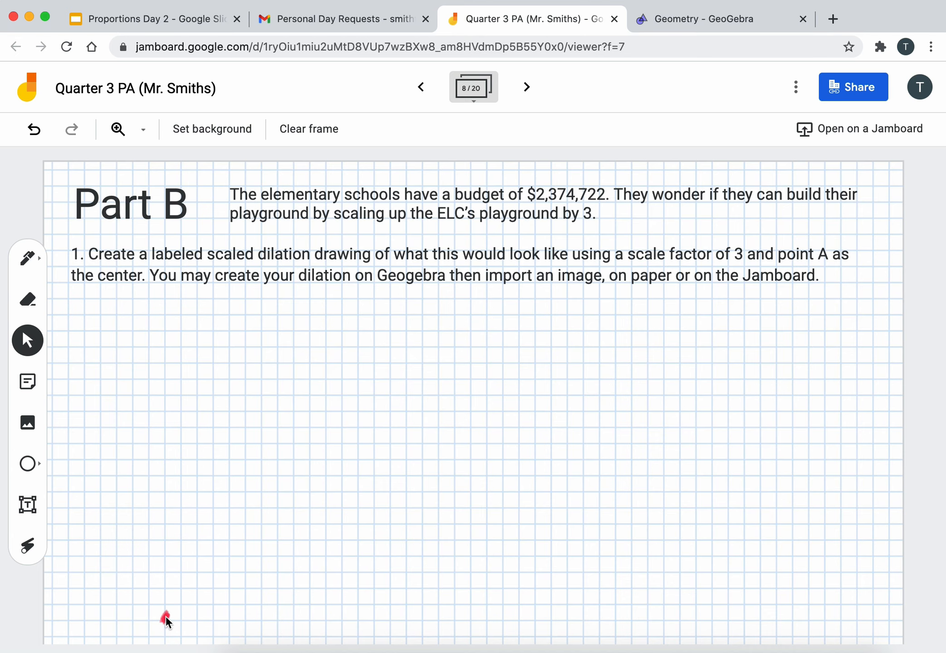
{"action": "left_click", "coordinate": [28, 299]}
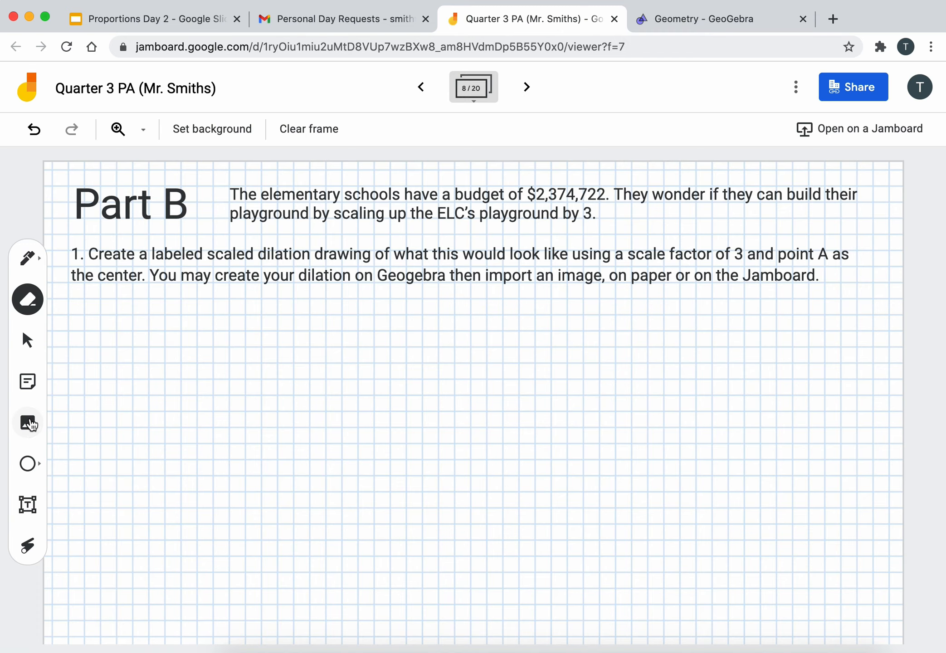
Step: Upload the newest GeoGebra dilation screenshot, then enlarge it and move it toward the frame centre
{"action": "left_click", "coordinate": [28, 423]}
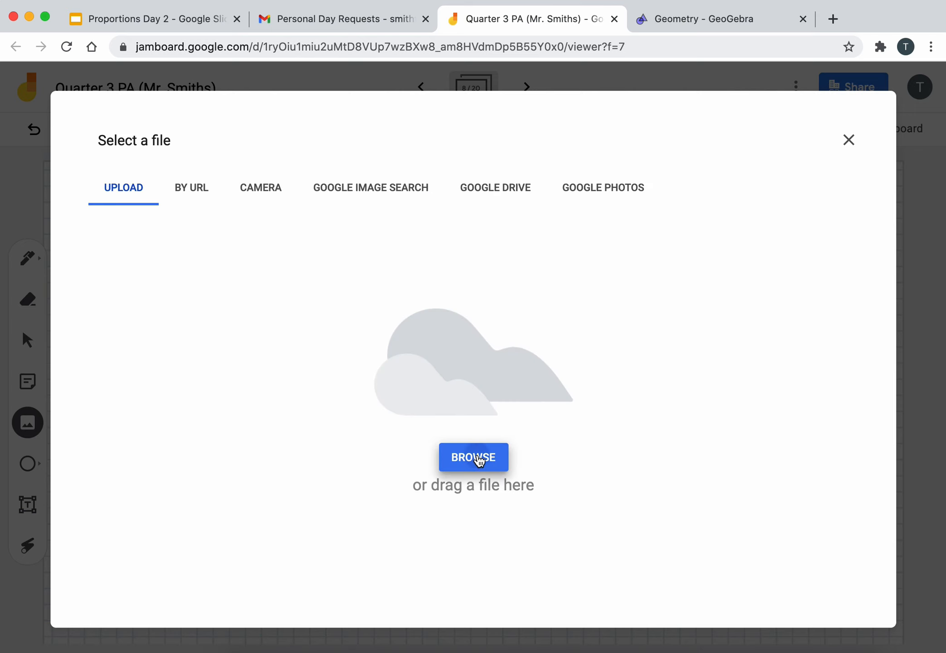
{"action": "left_click", "coordinate": [473, 457]}
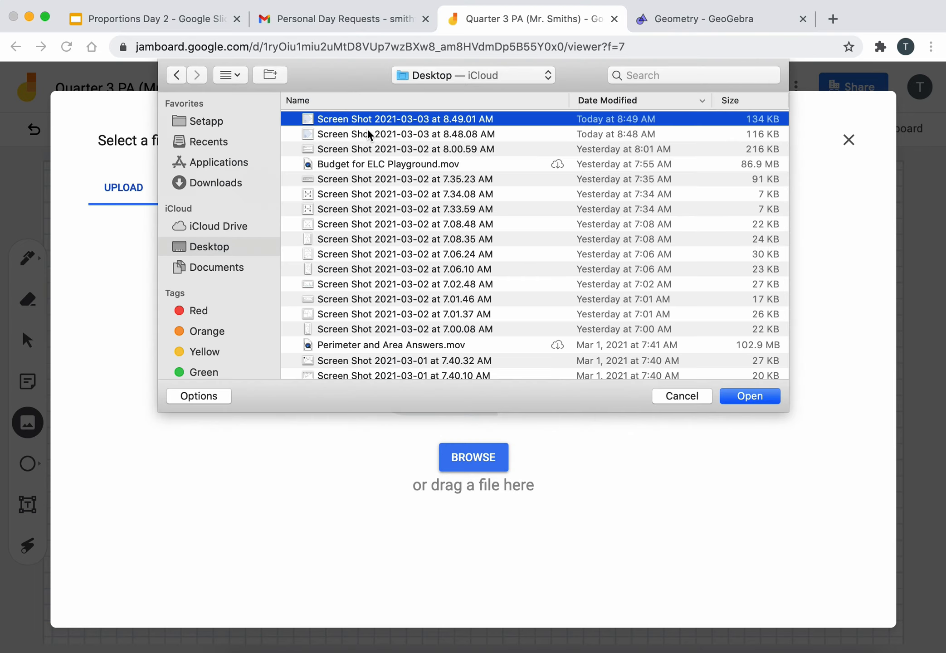
{"action": "left_click", "coordinate": [749, 395]}
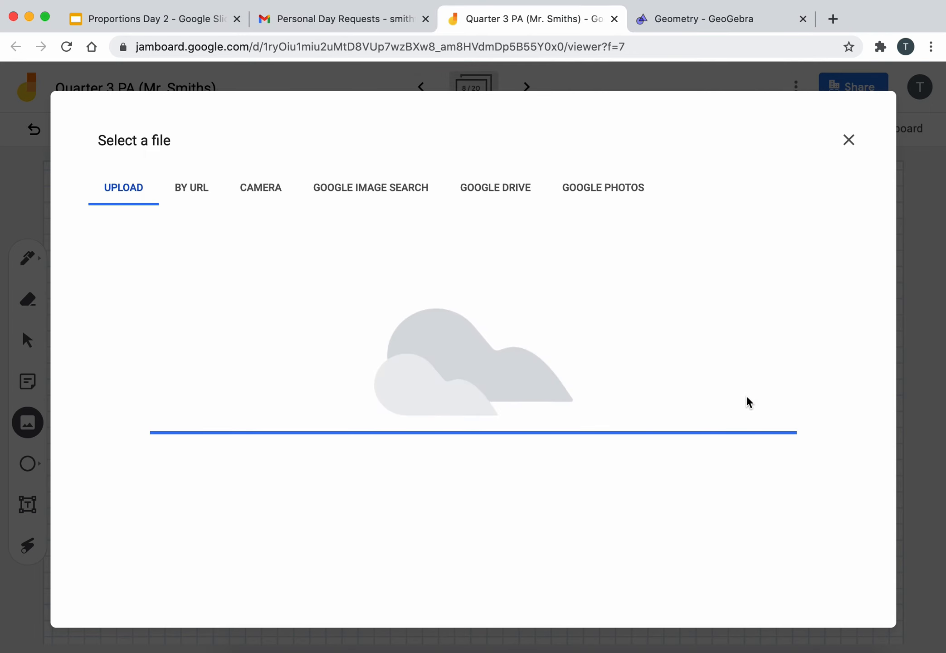
{"action": "left_click", "coordinate": [848, 140]}
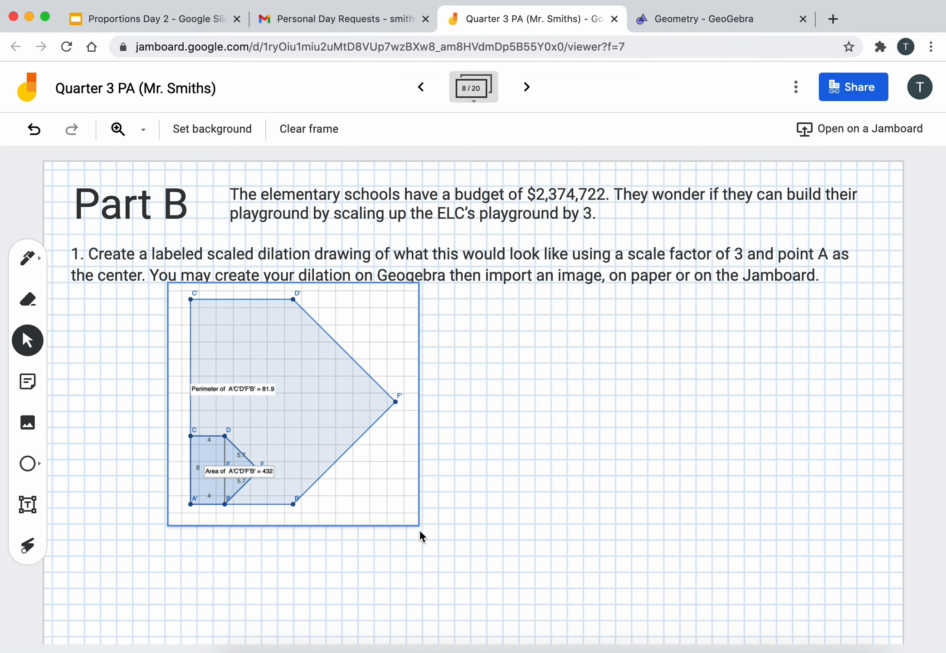
{"action": "left_click_drag", "start_coordinate": [421, 525], "coordinate": [514, 617]}
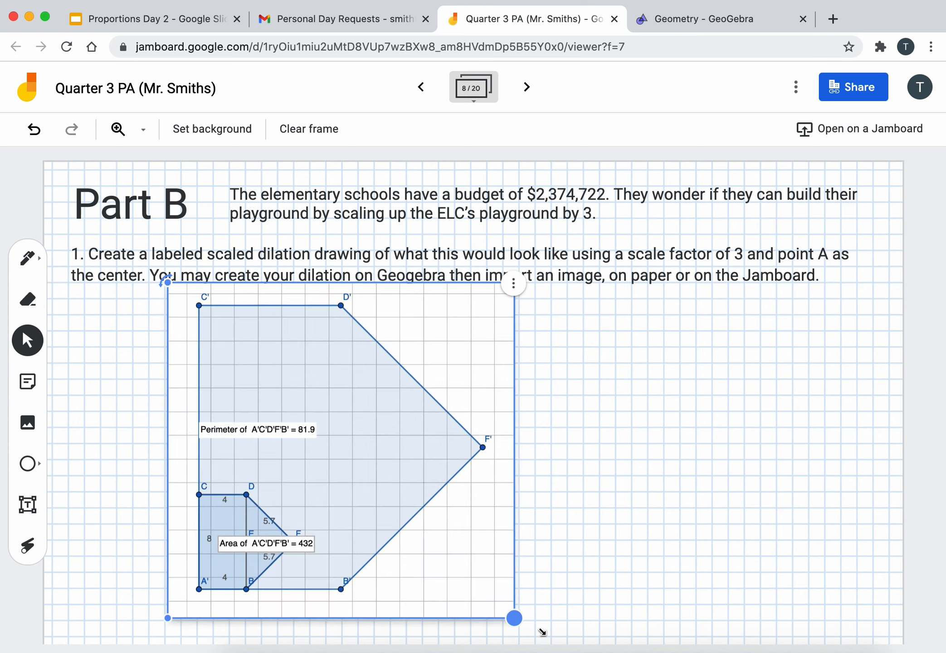
{"action": "left_click_drag", "start_coordinate": [513, 617], "coordinate": [639, 638]}
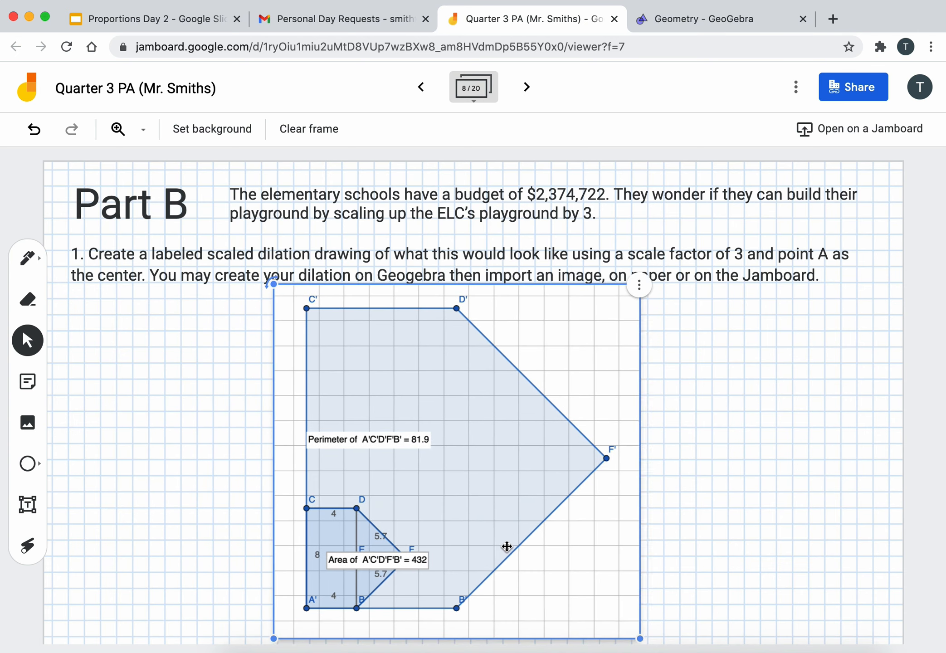